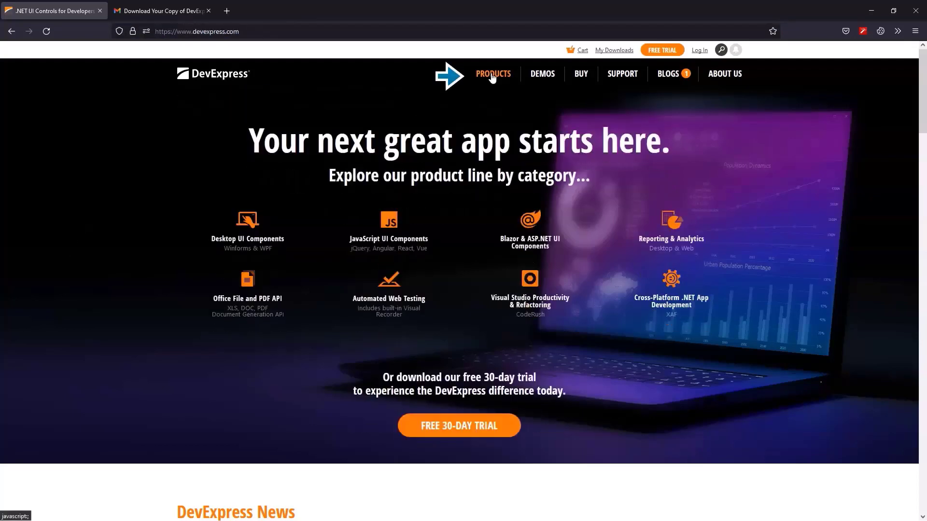
Go from Products to the .NET App Security & Web API Service FAQ, Get It Free, and its login page.
{"action": "left_click", "coordinate": [493, 73]}
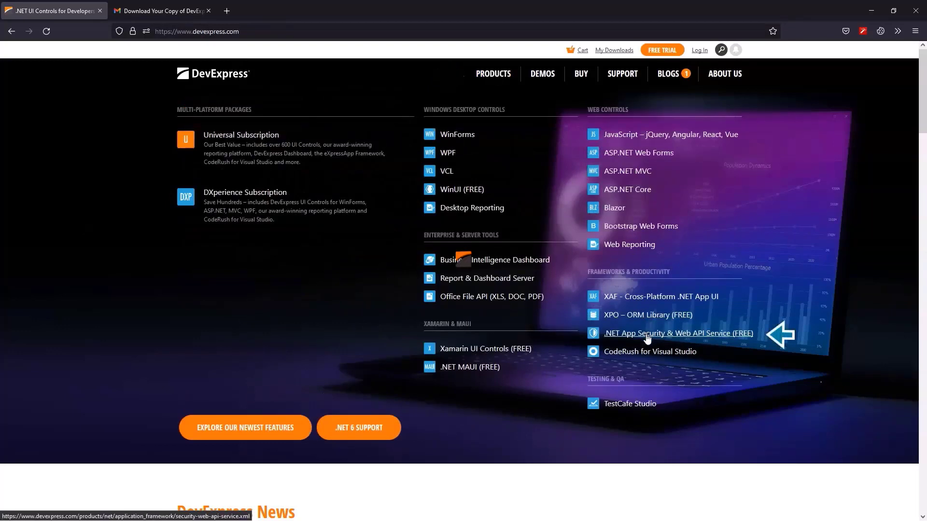
{"action": "left_click", "coordinate": [676, 334]}
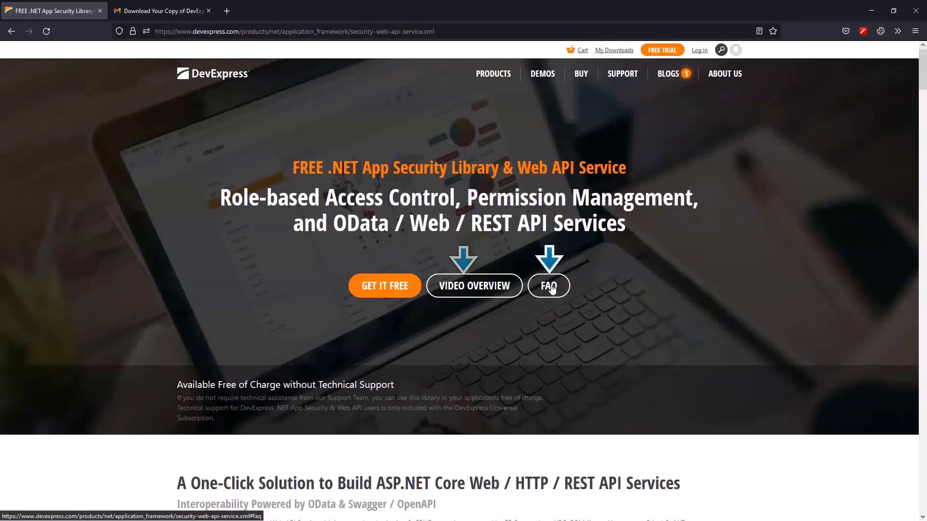
{"action": "left_click", "coordinate": [548, 285]}
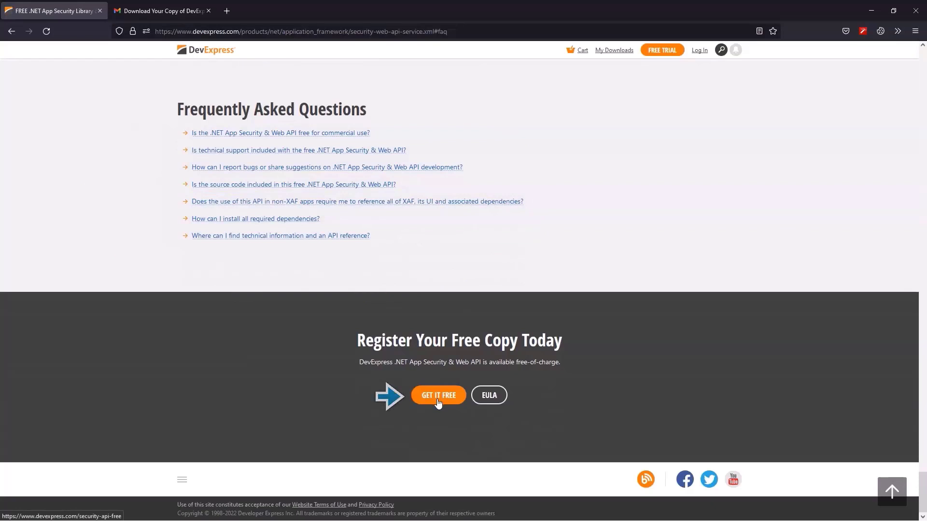
{"action": "left_click", "coordinate": [437, 395]}
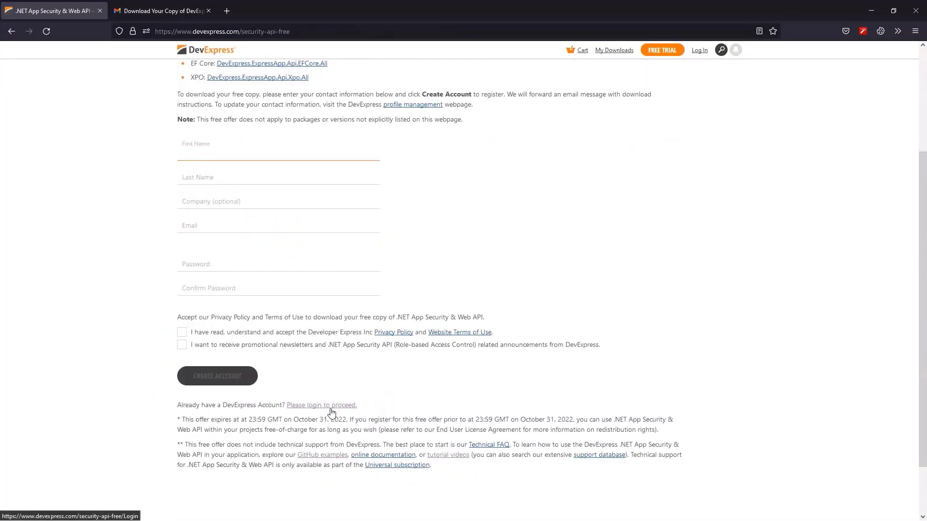
{"action": "left_click", "coordinate": [321, 405]}
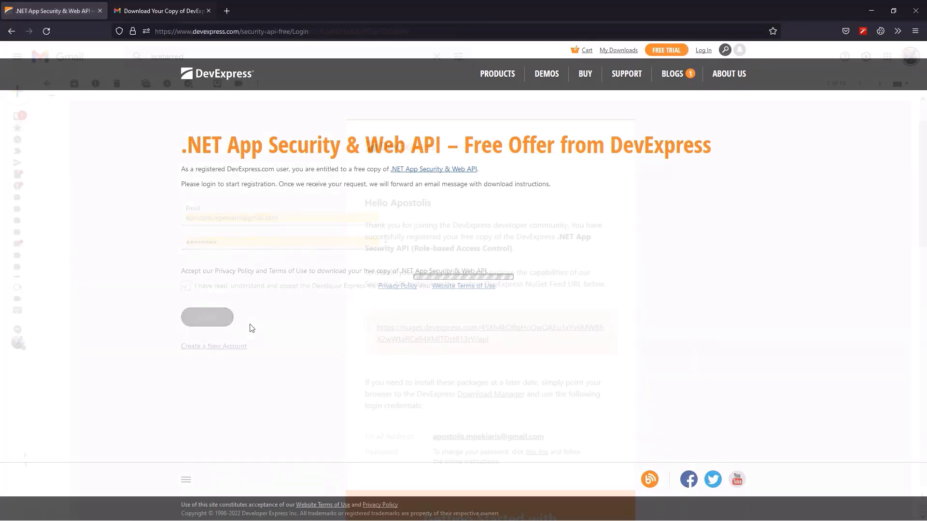
Log in to claim the offer, then open the DevExpress email with the NuGet feed URL.
{"action": "left_click", "coordinate": [163, 11]}
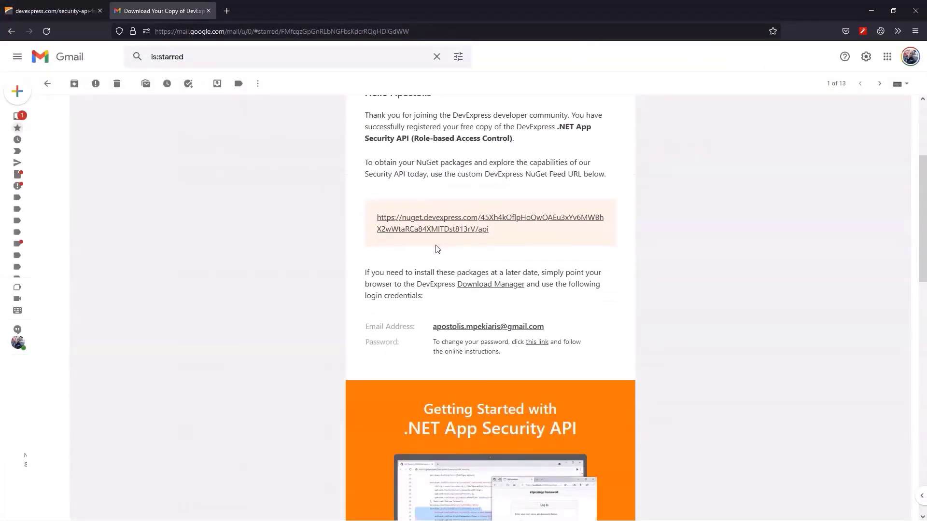
{"action": "scroll", "scroll_direction": "down", "scroll_amount": 3}
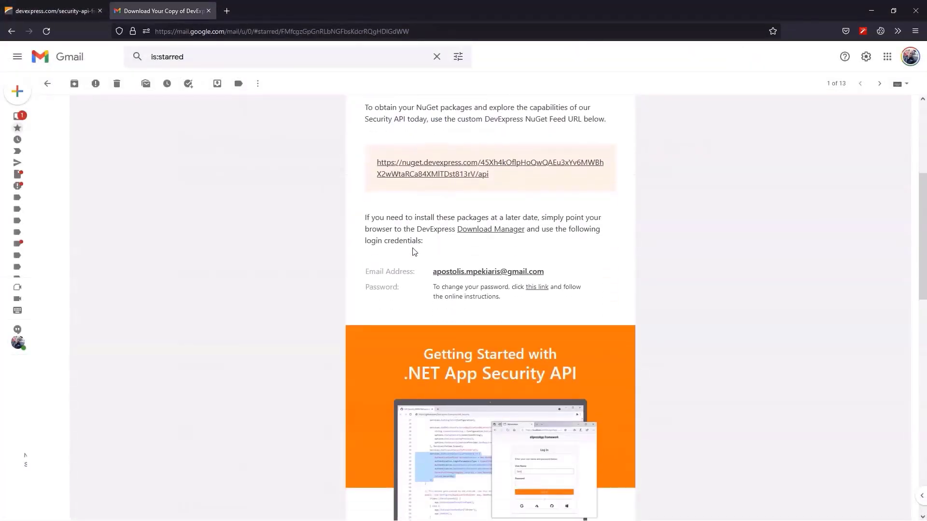
{"action": "scroll", "scroll_direction": "down", "scroll_amount": 3}
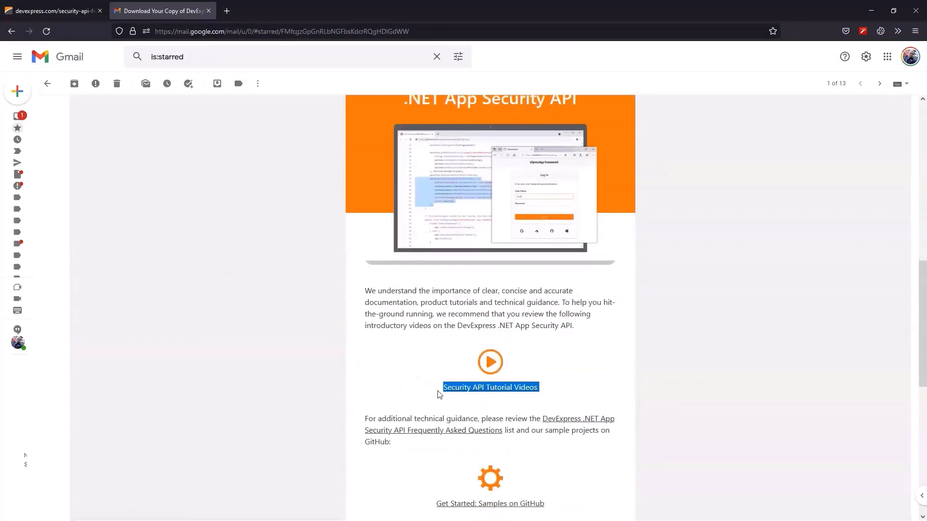
{"action": "scroll", "scroll_direction": "down", "scroll_amount": 3}
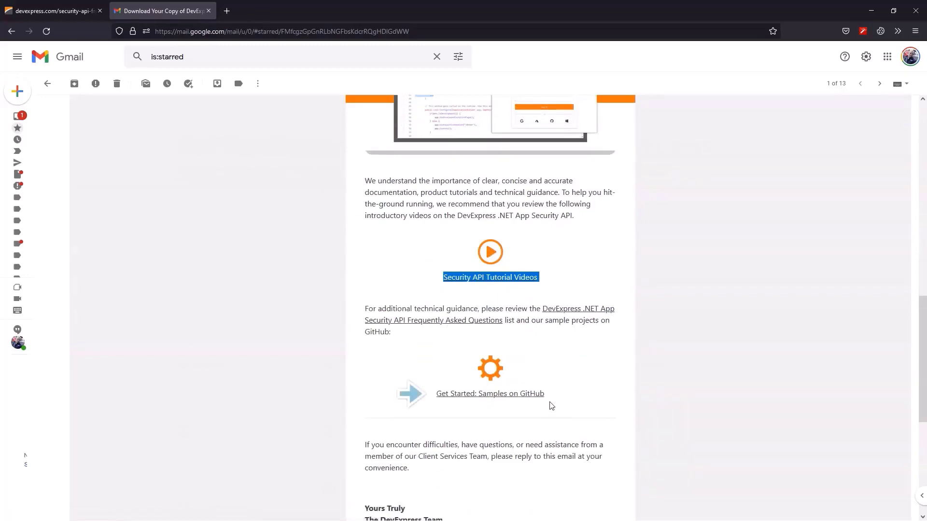
{"action": "double_click", "coordinate": [490, 393]}
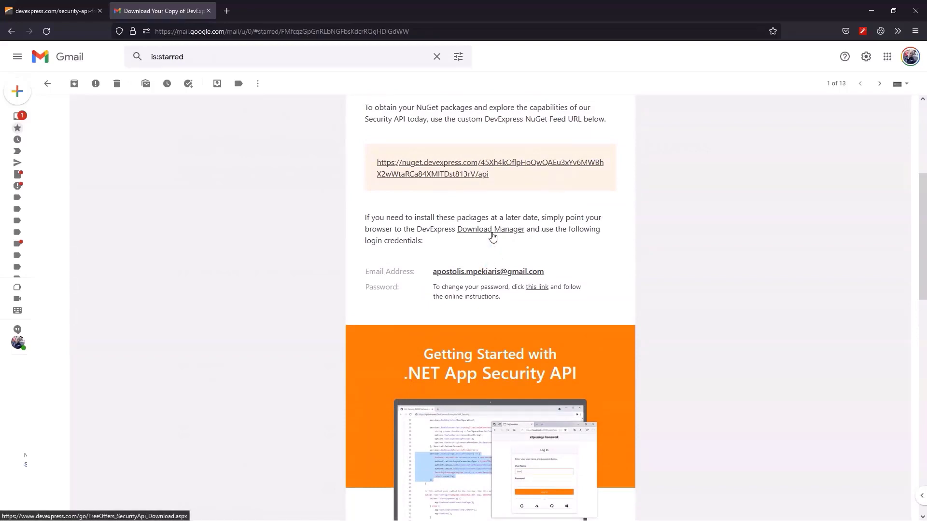
Start a Registered Installation from the download page and sign in with the DevExpress account.
{"action": "left_click", "coordinate": [490, 230]}
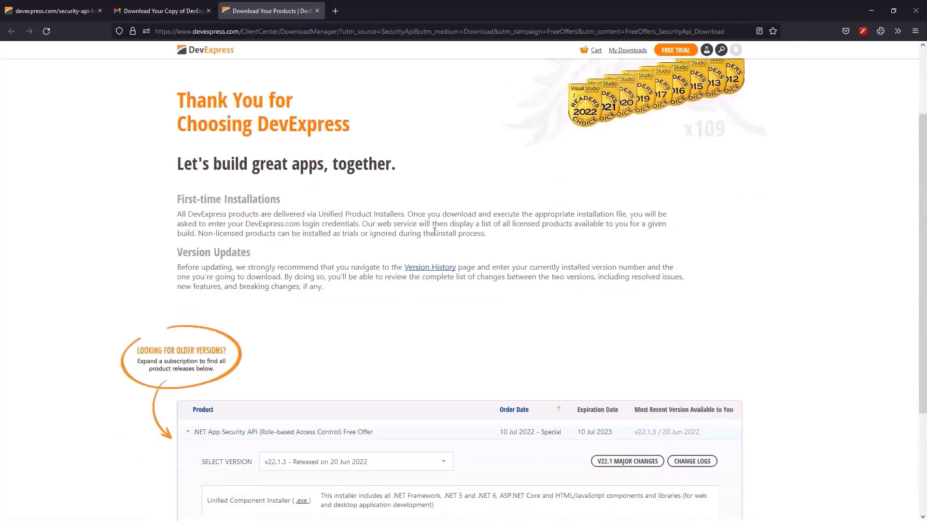
{"action": "scroll", "scroll_direction": "down", "scroll_amount": 3}
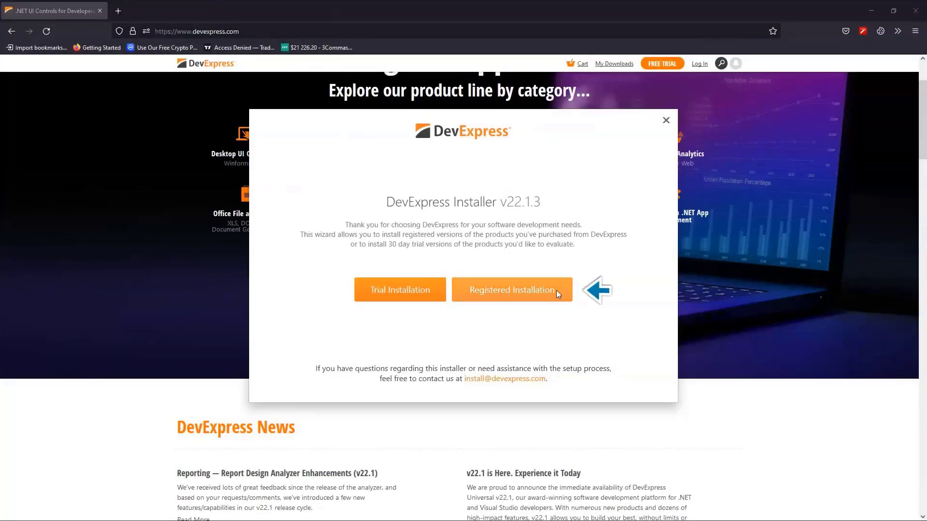
{"action": "left_click", "coordinate": [511, 290]}
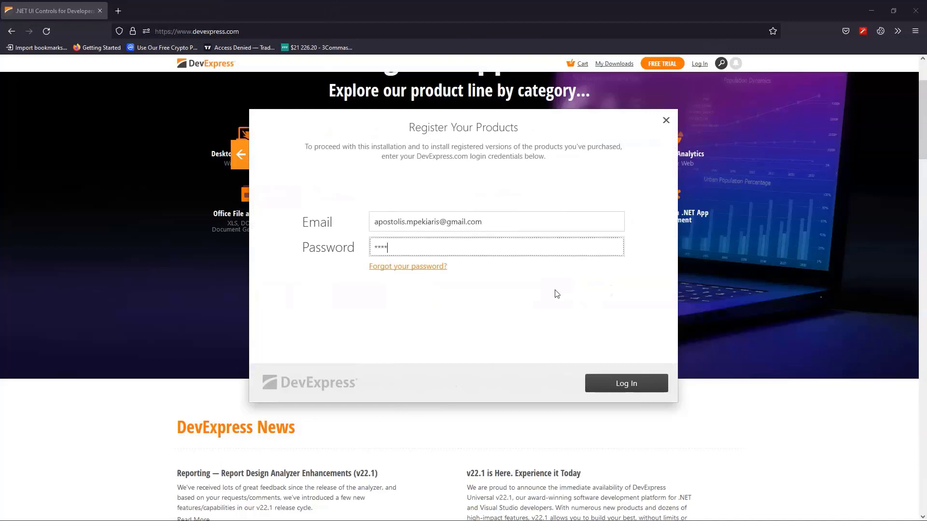
{"action": "type", "text": "****"}
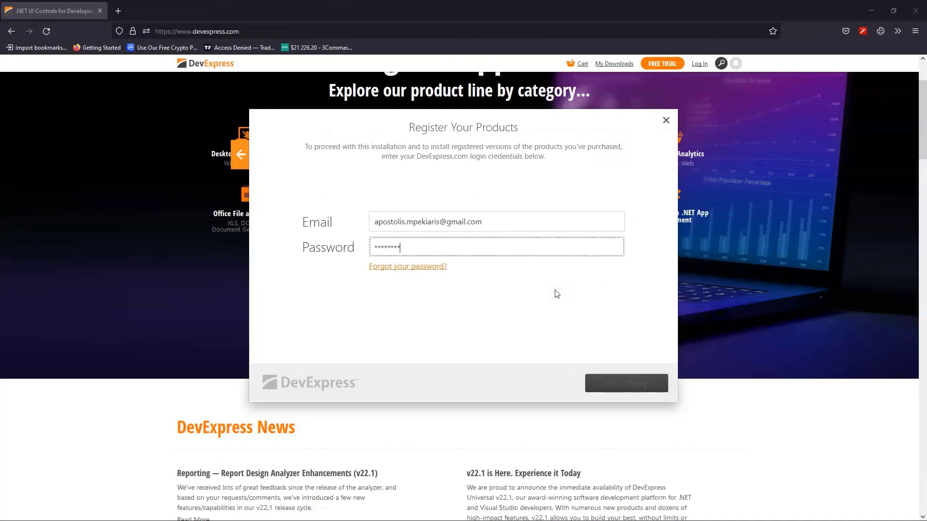
{"action": "left_click", "coordinate": [626, 383]}
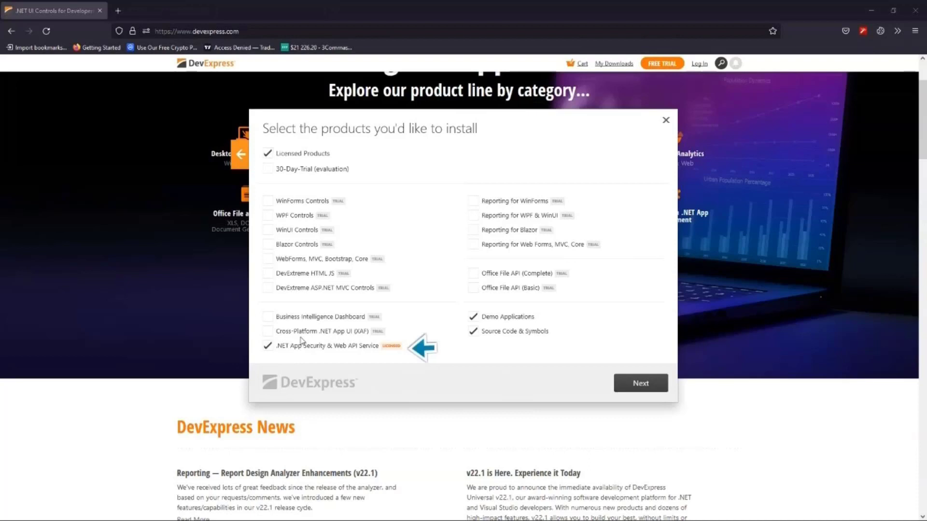
Leave XAF unchecked, keeping only .NET App Security, and accept the license to install.
{"action": "left_click", "coordinate": [267, 331]}
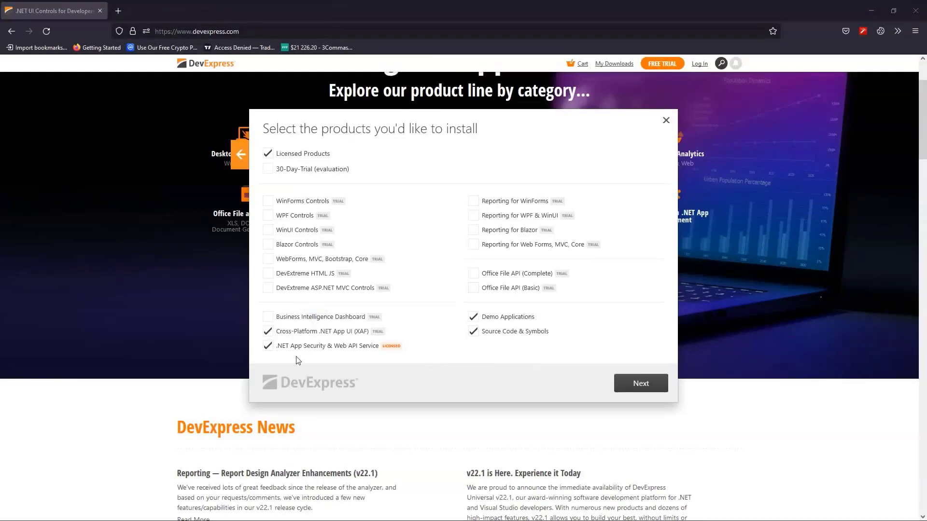
{"action": "left_click", "coordinate": [267, 331]}
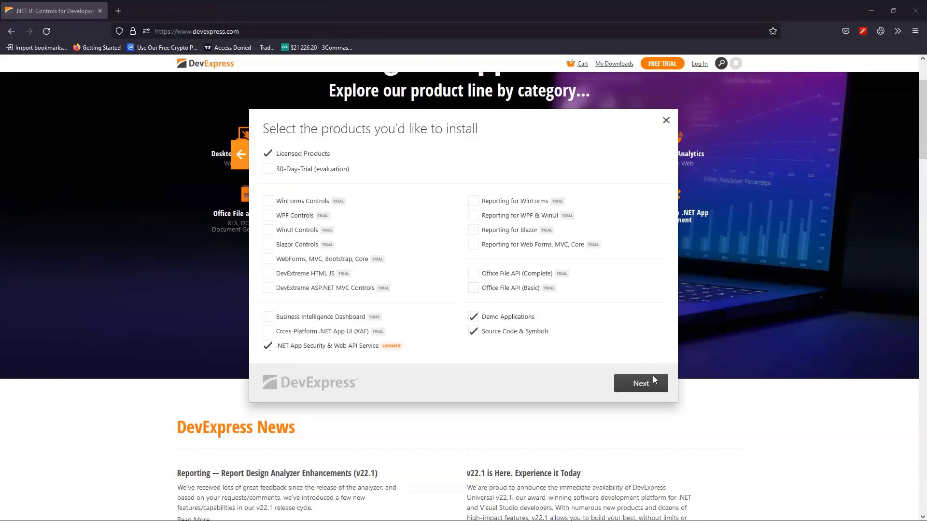
{"action": "left_click", "coordinate": [640, 382]}
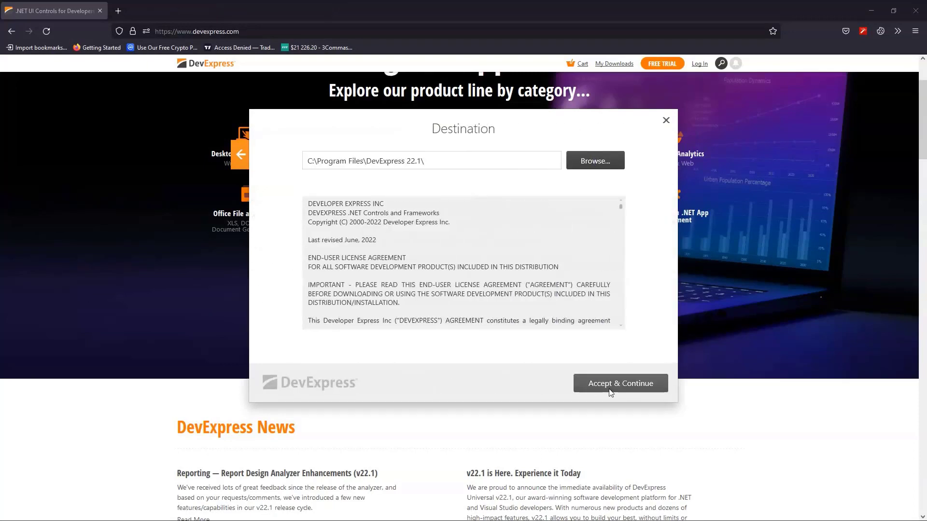
{"action": "left_click", "coordinate": [620, 383]}
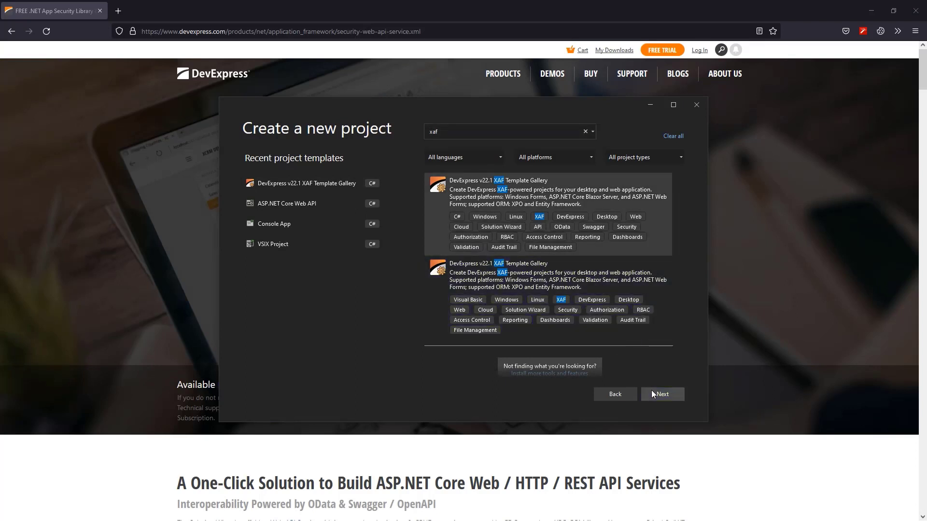
Launch the XAF Template Gallery wizard for FreeWebApiSecurity with only the Web API platform.
{"action": "left_click", "coordinate": [661, 394]}
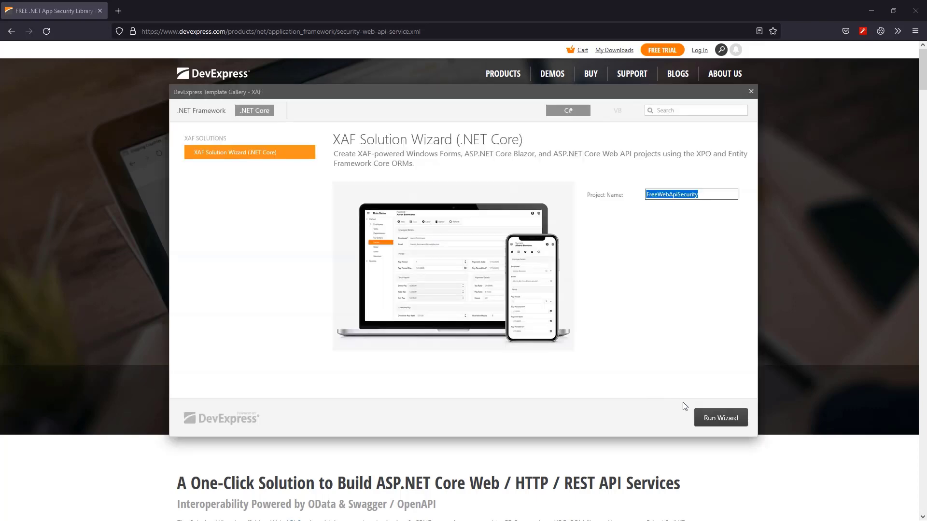
{"action": "left_click", "coordinate": [720, 417]}
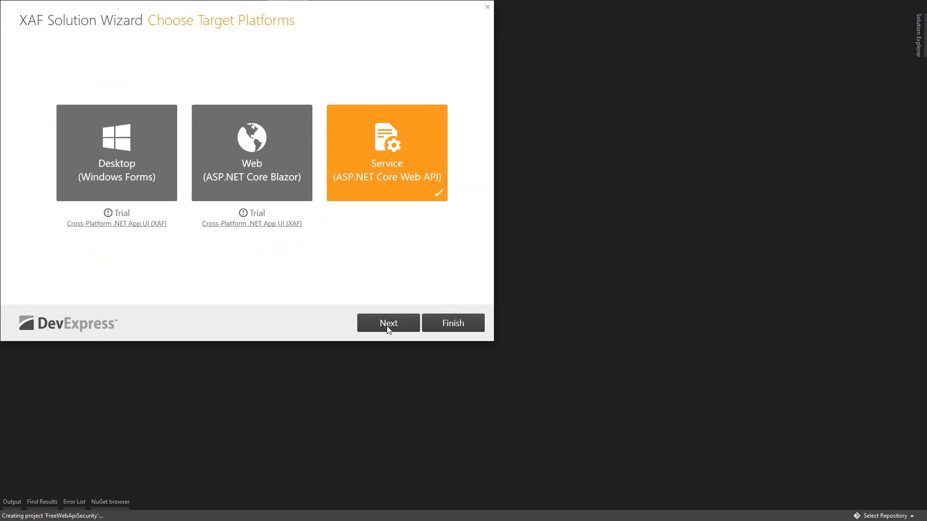
{"action": "left_click", "coordinate": [388, 323]}
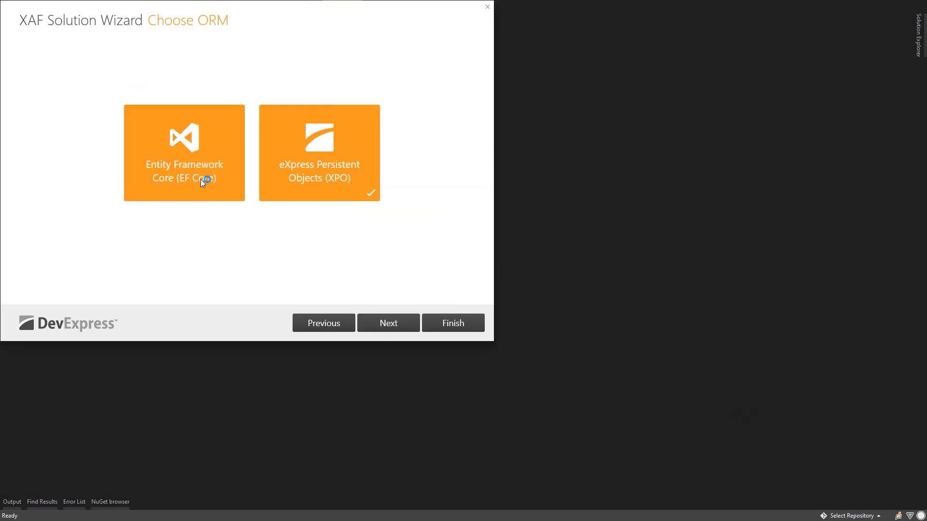
Choose EF Core, Standard authentication and OAuth2 providers, opening the OAuth2 help topic.
{"action": "left_click", "coordinate": [184, 153]}
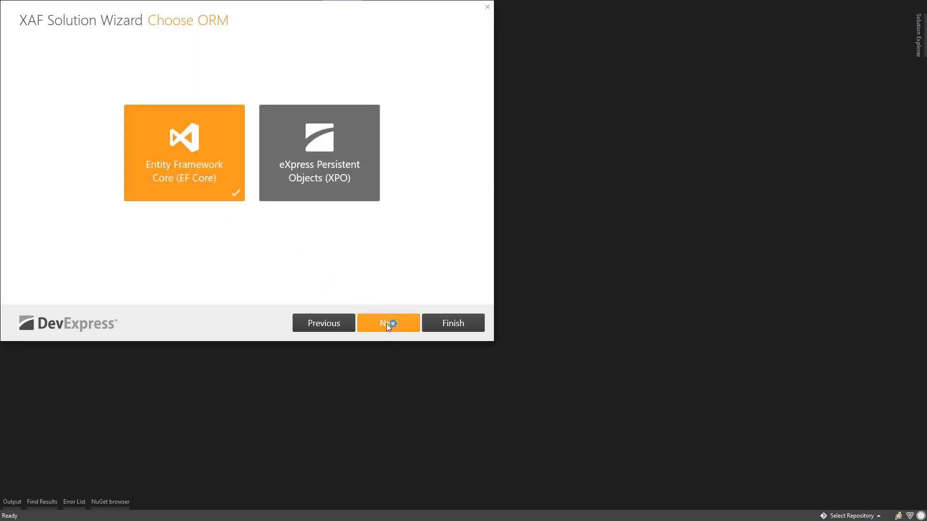
{"action": "left_click", "coordinate": [388, 323]}
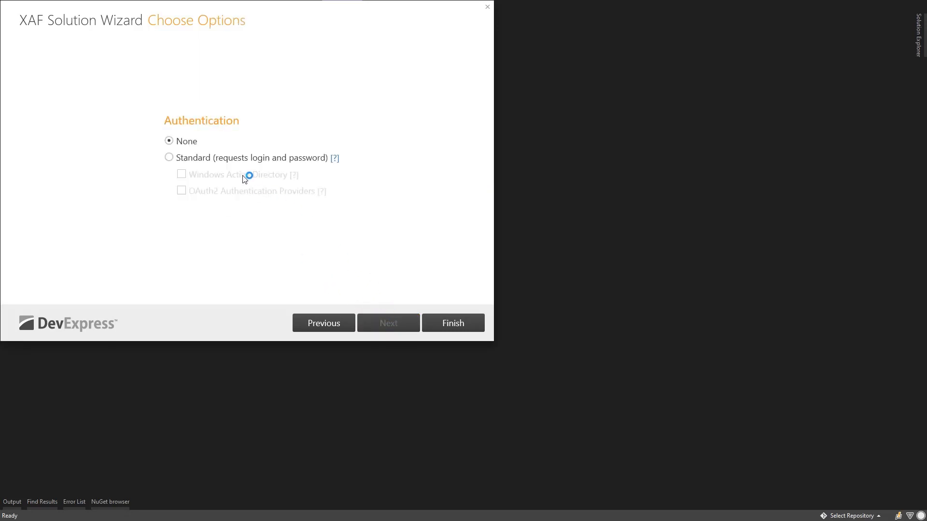
{"action": "left_click", "coordinate": [169, 157]}
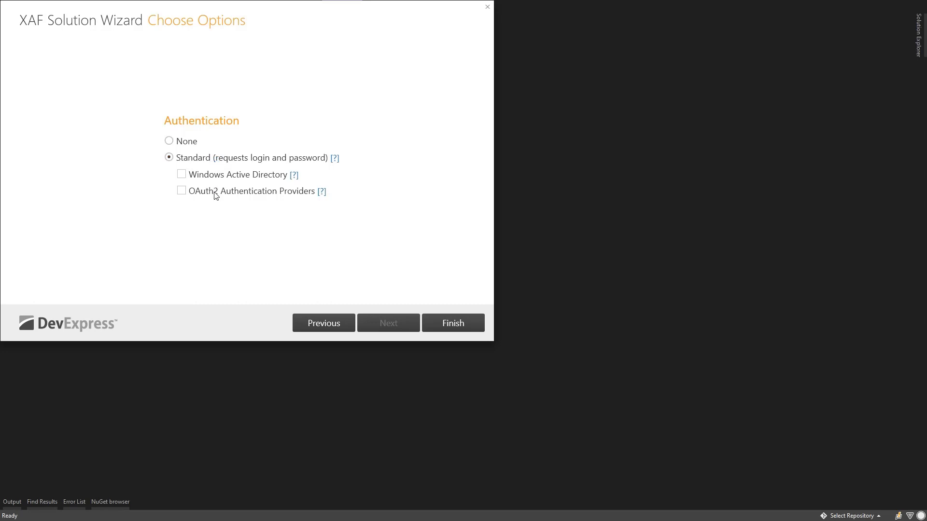
{"action": "left_click", "coordinate": [181, 190]}
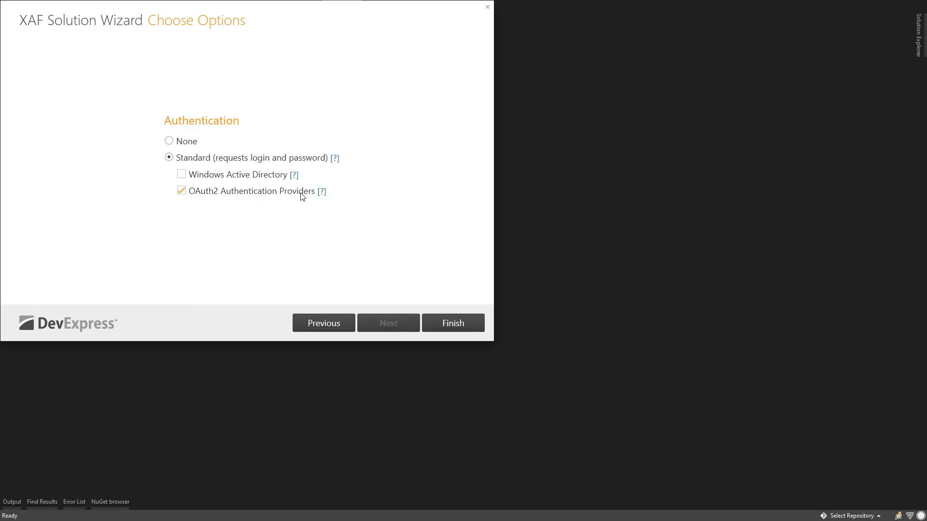
{"action": "left_click", "coordinate": [321, 192]}
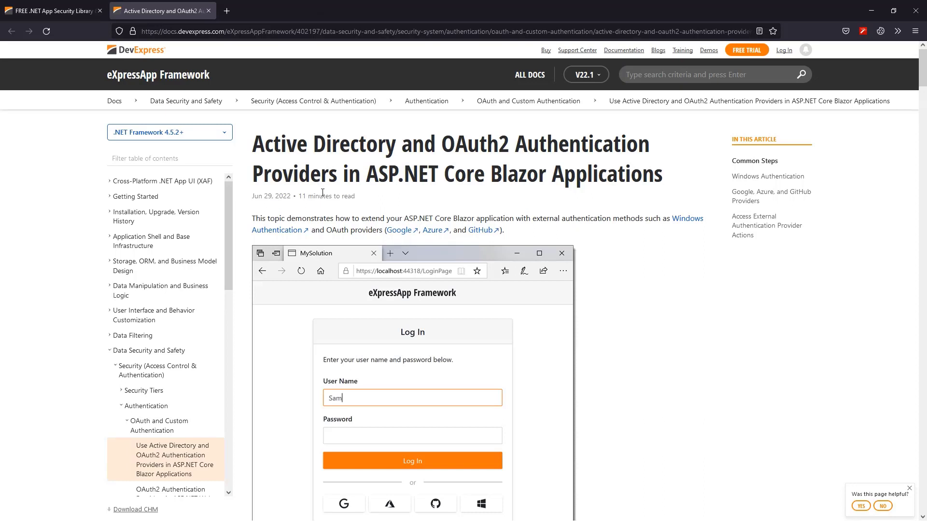
{"action": "mouse_move", "coordinate": [345, 152]}
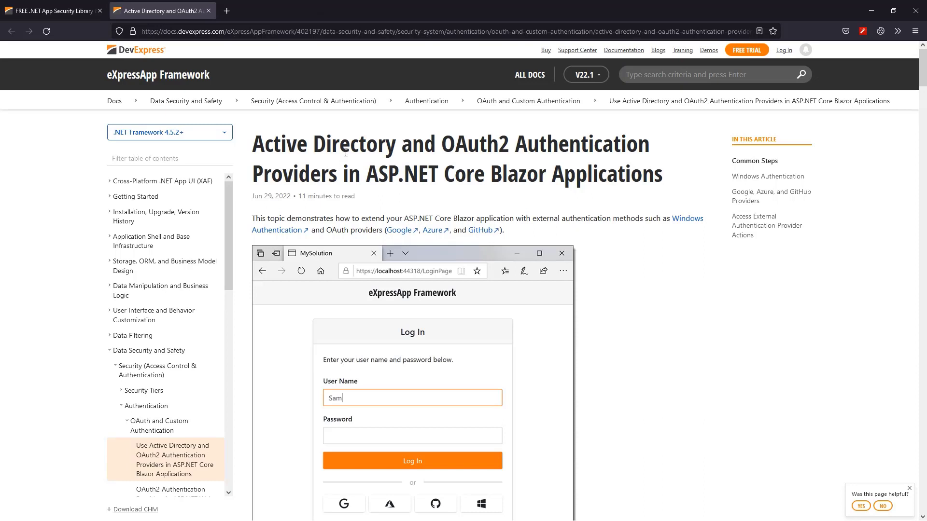
Scroll the OAuth2 providers documentation down to Common Steps.
{"action": "scroll", "scroll_direction": "down", "scroll_amount": 3}
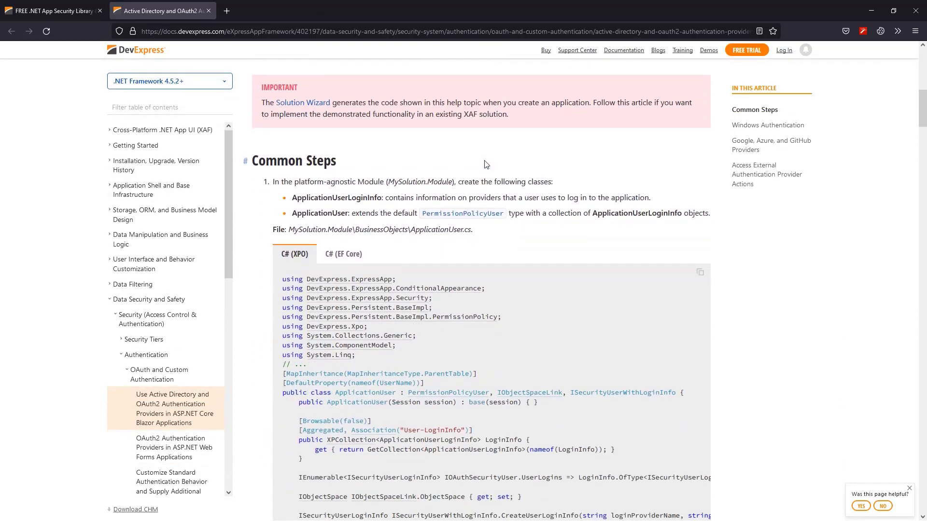
{"action": "scroll", "scroll_direction": "down", "scroll_amount": 3}
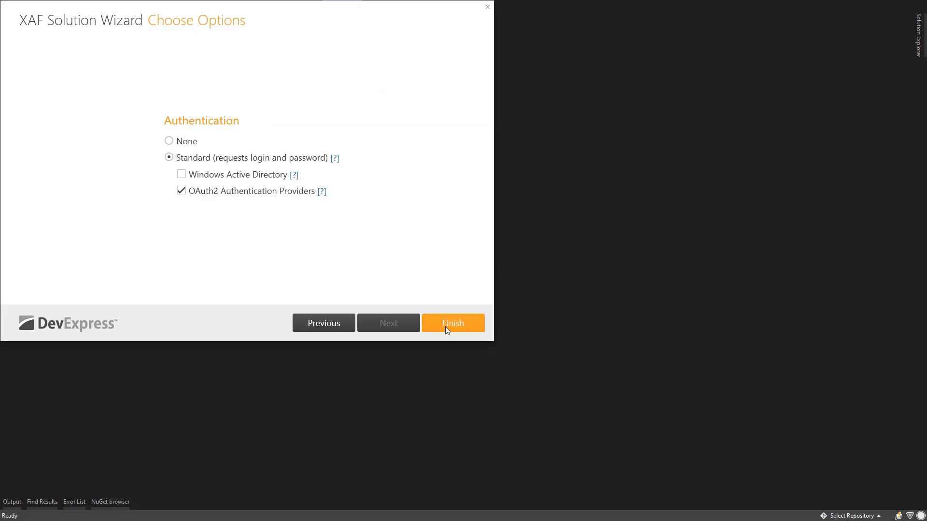
Generate the solution, review the DatabaseUpdate and Services folders, and open Startup.cs.
{"action": "left_click", "coordinate": [452, 322]}
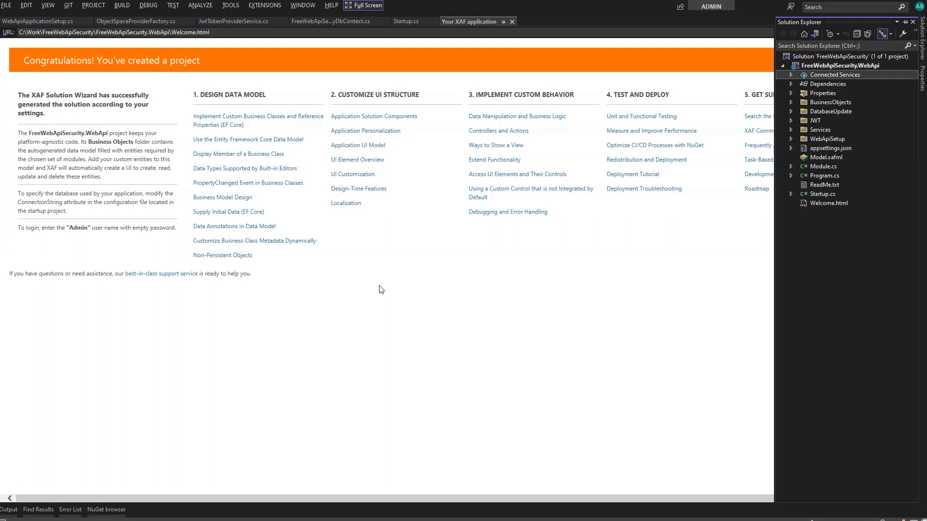
{"action": "left_click", "coordinate": [834, 111]}
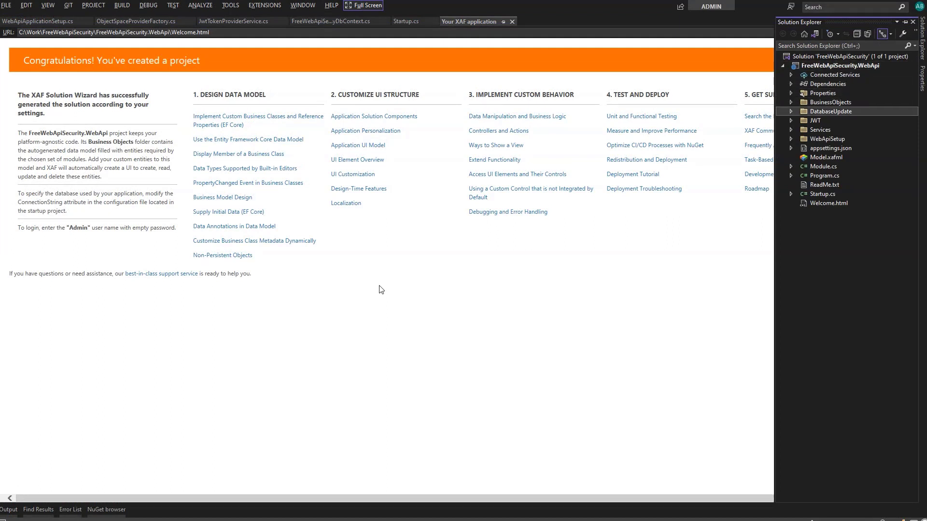
{"action": "left_click", "coordinate": [819, 129]}
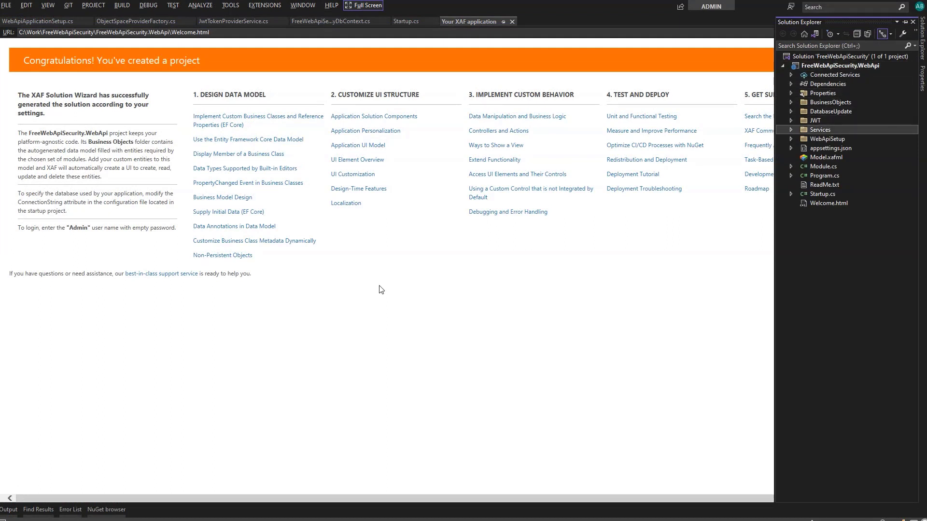
{"action": "left_click", "coordinate": [823, 193]}
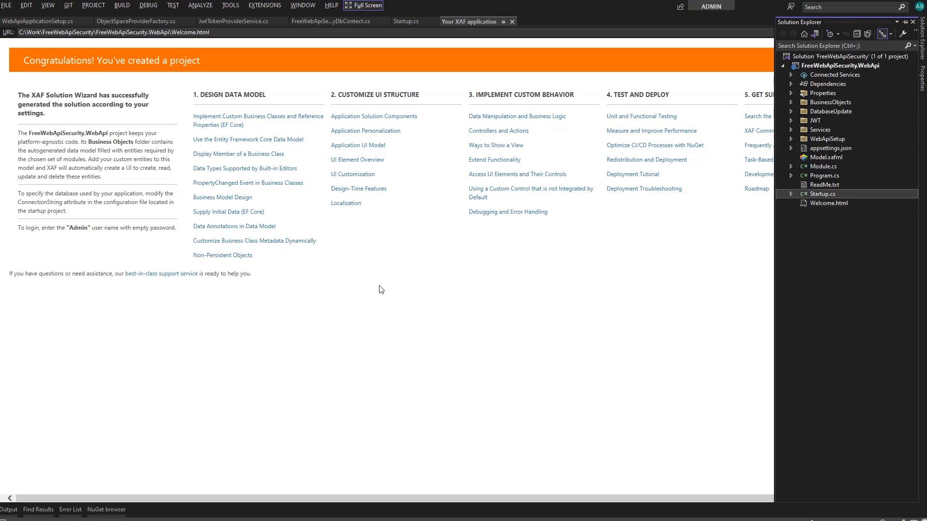
{"action": "left_click", "coordinate": [406, 21]}
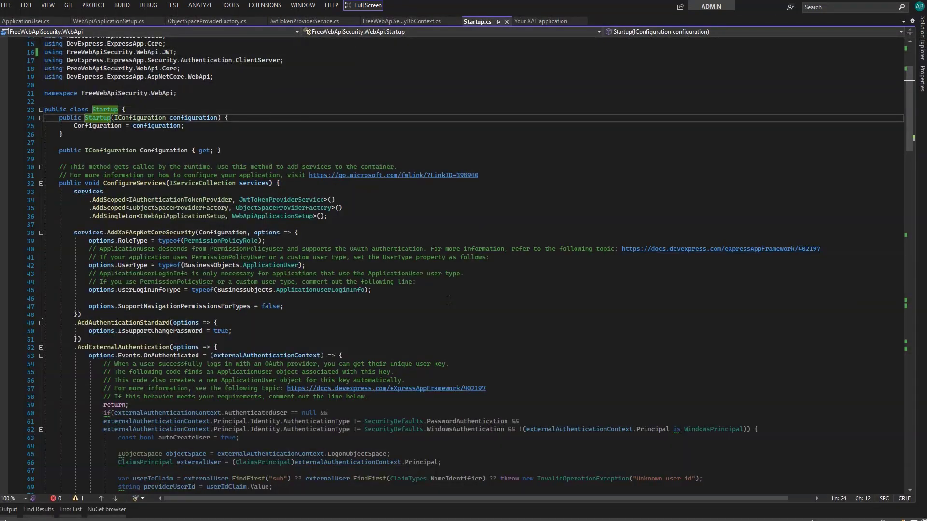
Inspect JwtTokenProviderService's token creation, highlighting the commented-out issuer and audience lines.
{"action": "left_click", "coordinate": [330, 200]}
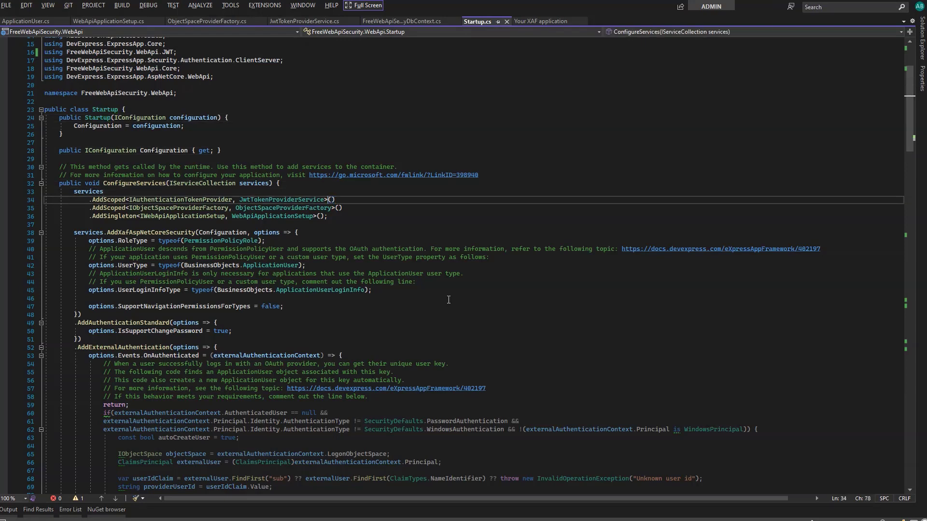
{"action": "left_click", "coordinate": [304, 21]}
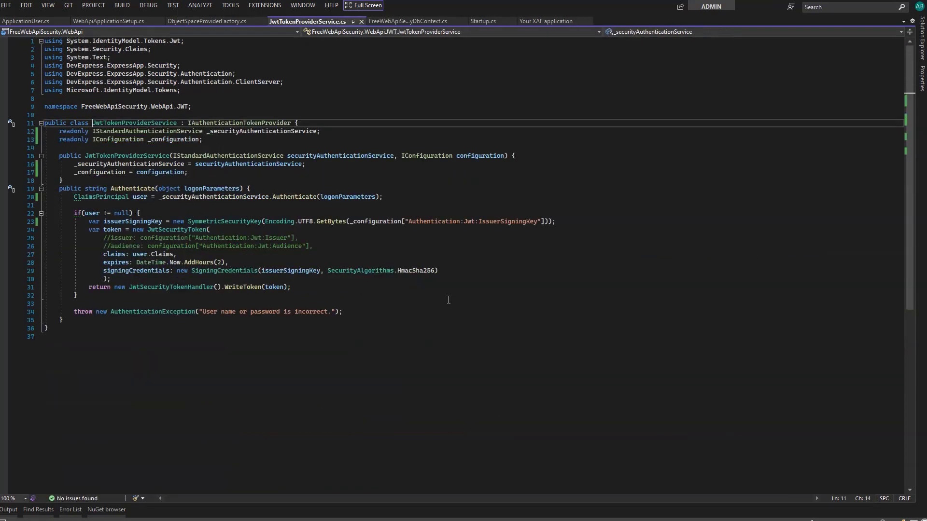
{"action": "scroll", "scroll_direction": "down", "scroll_amount": 3}
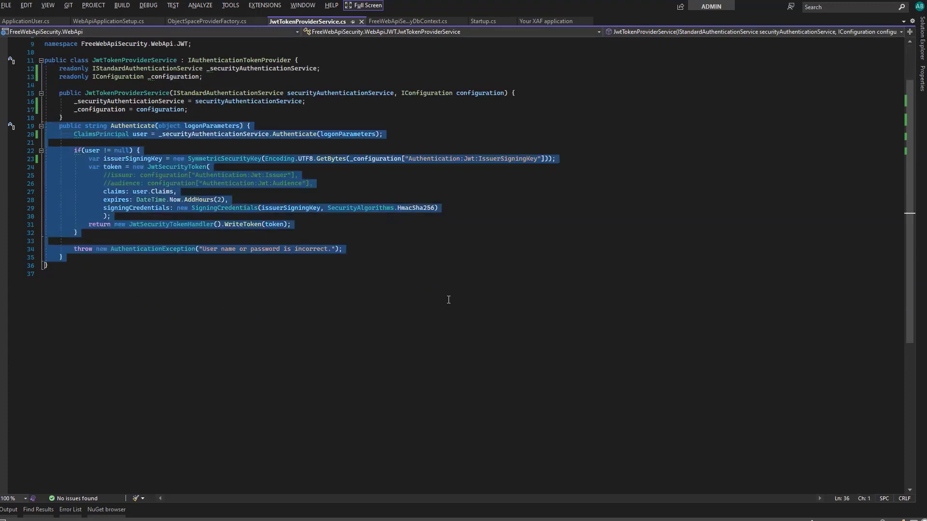
{"action": "left_click", "coordinate": [111, 166]}
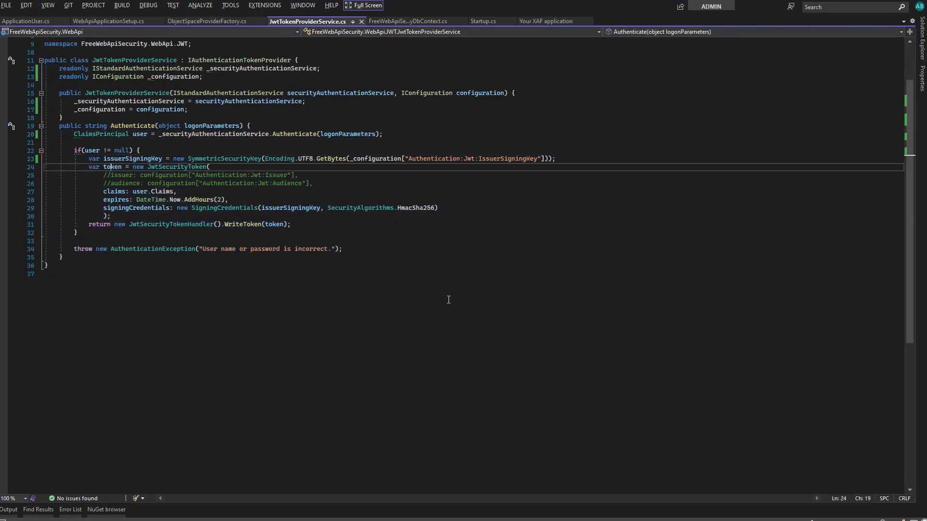
{"action": "left_click_drag", "start_coordinate": [103, 174], "coordinate": [312, 183]}
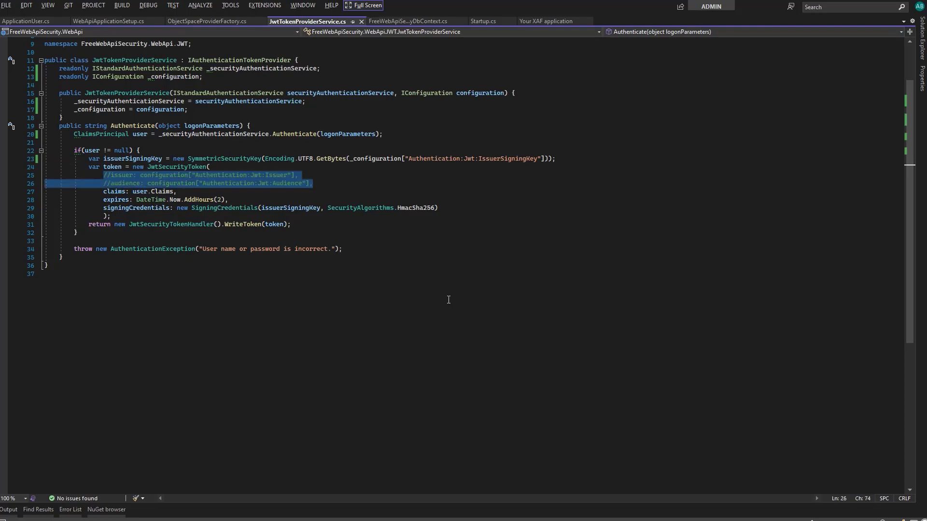
{"action": "left_click", "coordinate": [479, 21]}
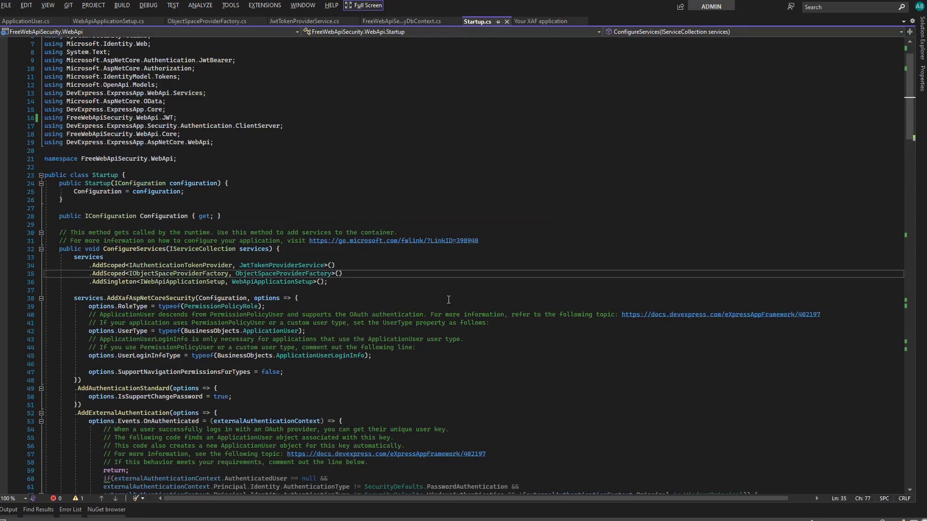
Review the ObjectSpaceProviderFactory and WebApiApplicationSetup classes, returning to Startup.cs each time.
{"action": "left_click", "coordinate": [208, 21]}
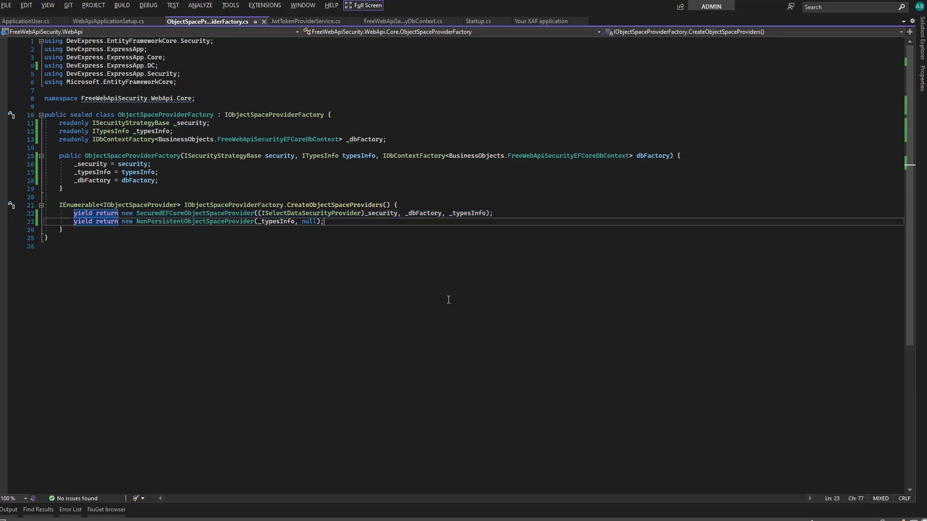
{"action": "key", "text": "ctrl+,"}
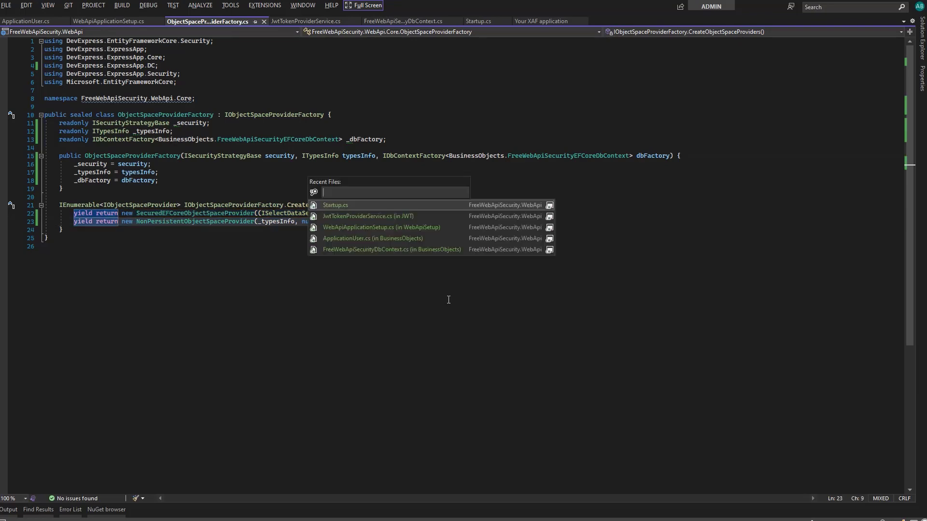
{"action": "left_click", "coordinate": [335, 205]}
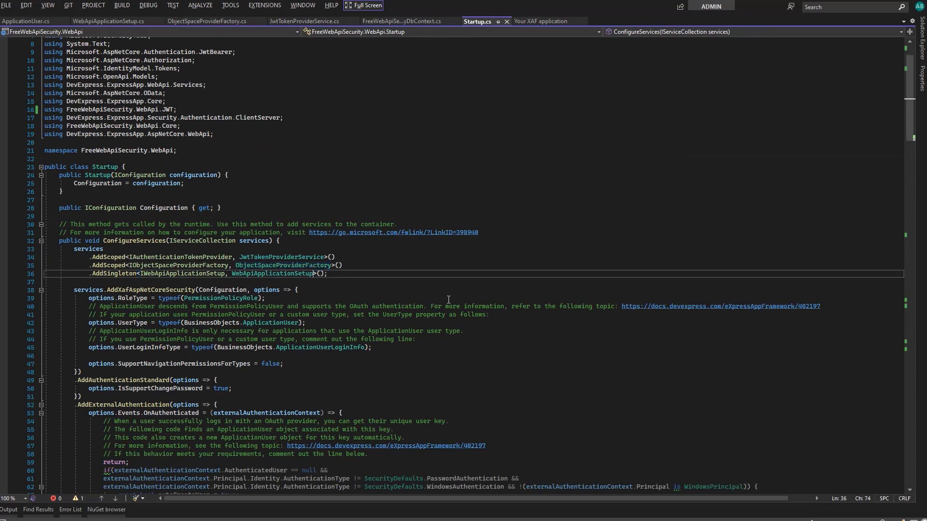
{"action": "left_click", "coordinate": [109, 21]}
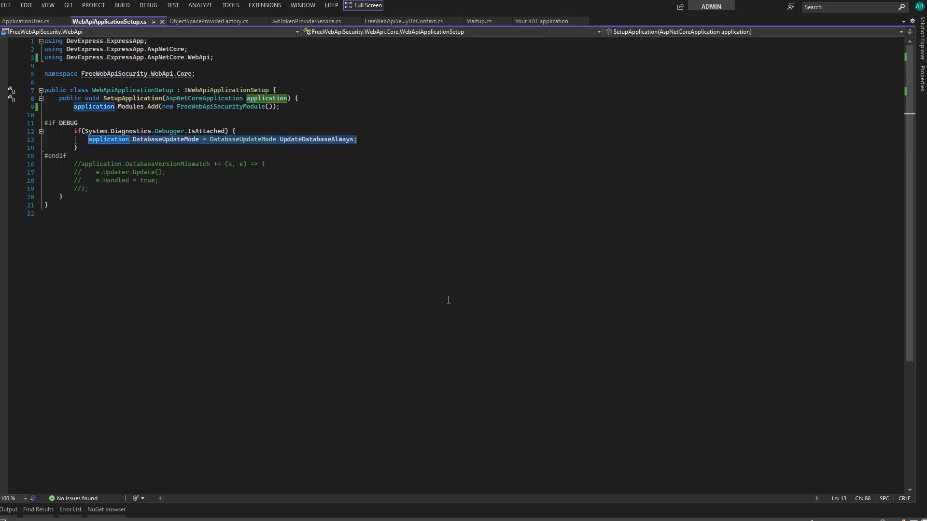
{"action": "left_click", "coordinate": [477, 21]}
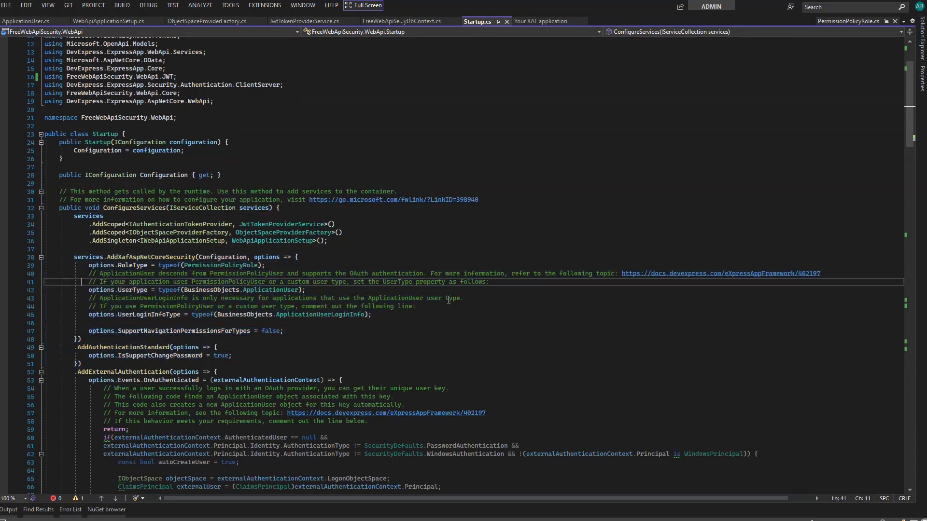
Go to the definitions of the ApplicationUser and PermissionPolicyRole security types.
{"action": "double_click", "coordinate": [271, 290]}
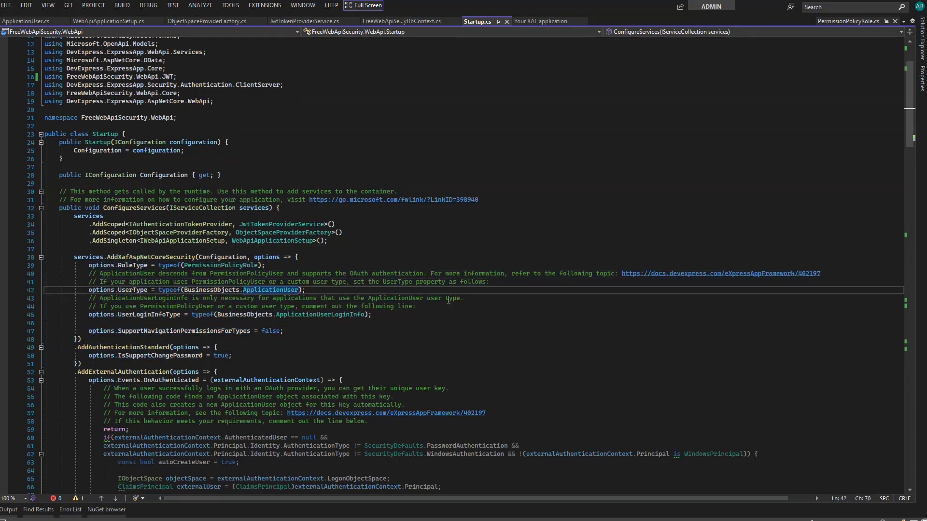
{"action": "left_click", "coordinate": [26, 21]}
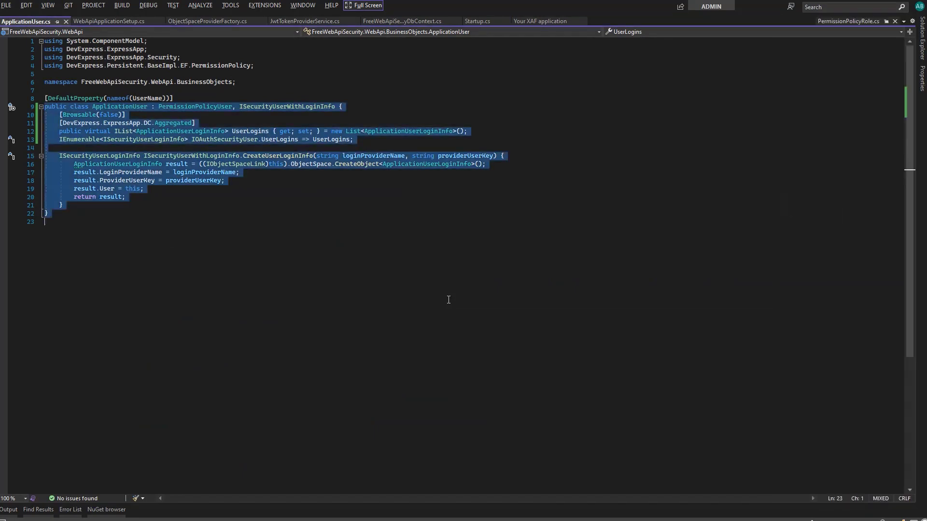
{"action": "left_click", "coordinate": [477, 21]}
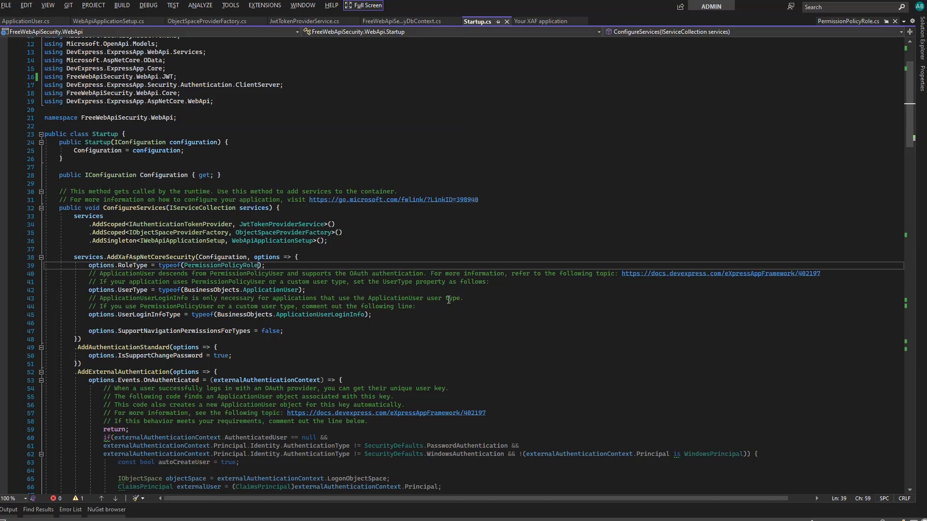
{"action": "double_click", "coordinate": [222, 266]}
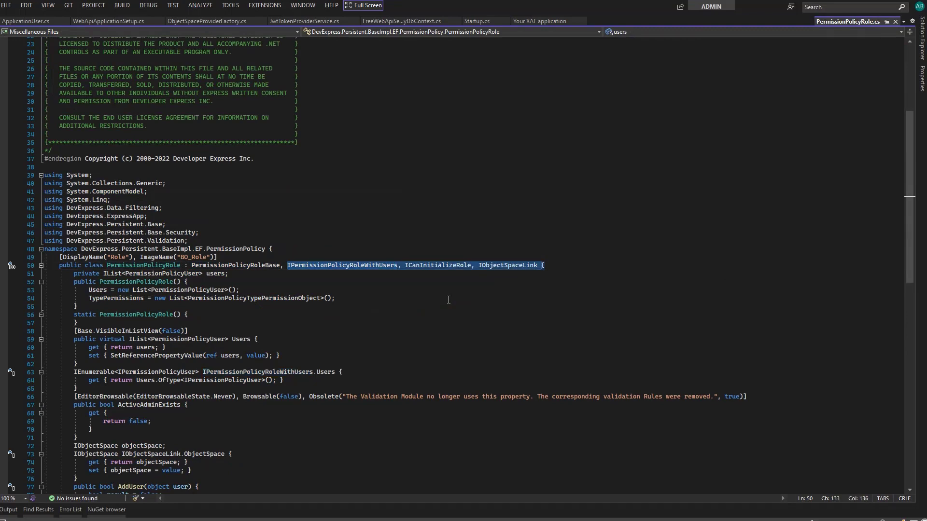
{"action": "left_click", "coordinate": [477, 21]}
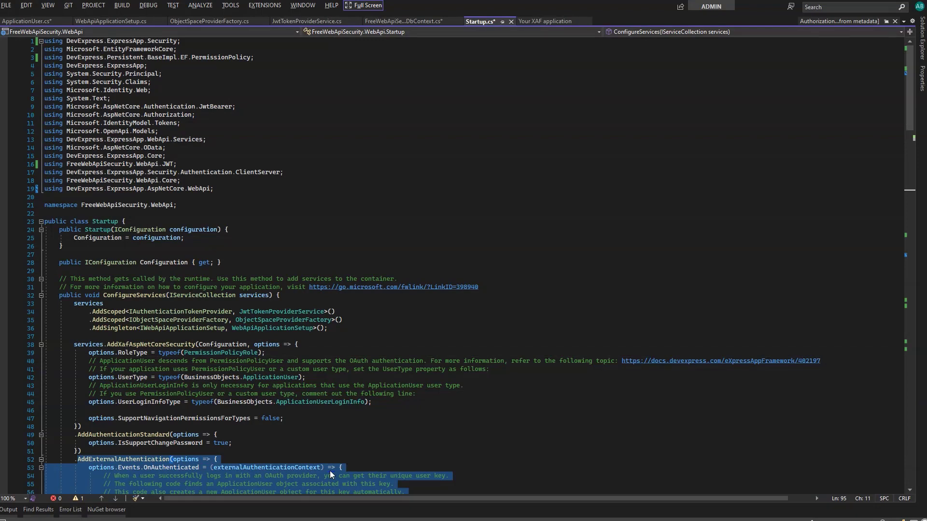
Review AddExternalAuthentication's login handler and the CustomBearer AddJwtBearer block in Startup.cs.
{"action": "scroll", "scroll_direction": "down", "scroll_amount": 3}
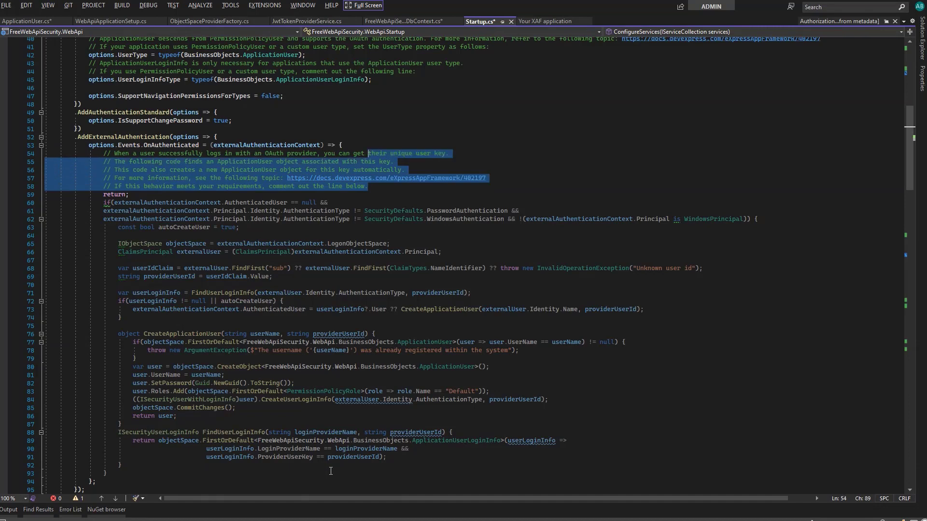
{"action": "left_click", "coordinate": [116, 194]}
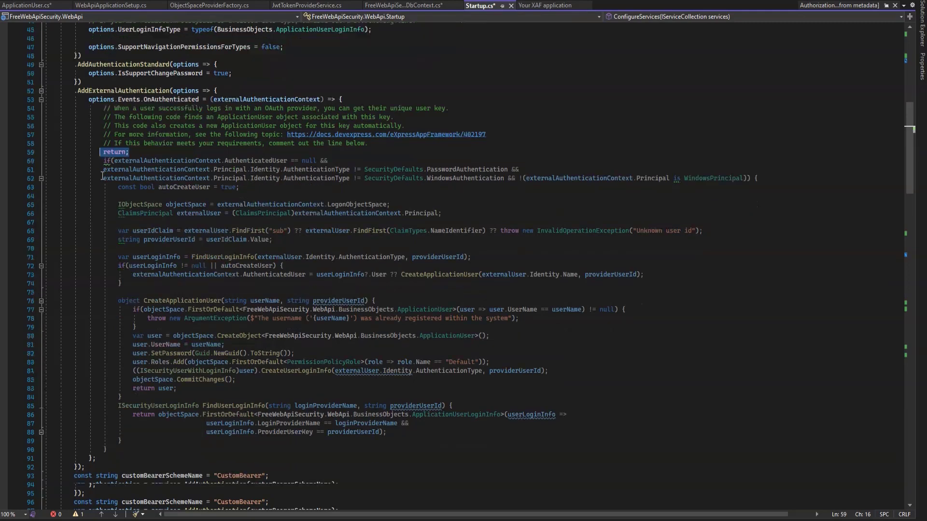
{"action": "scroll", "scroll_direction": "down", "scroll_amount": 3}
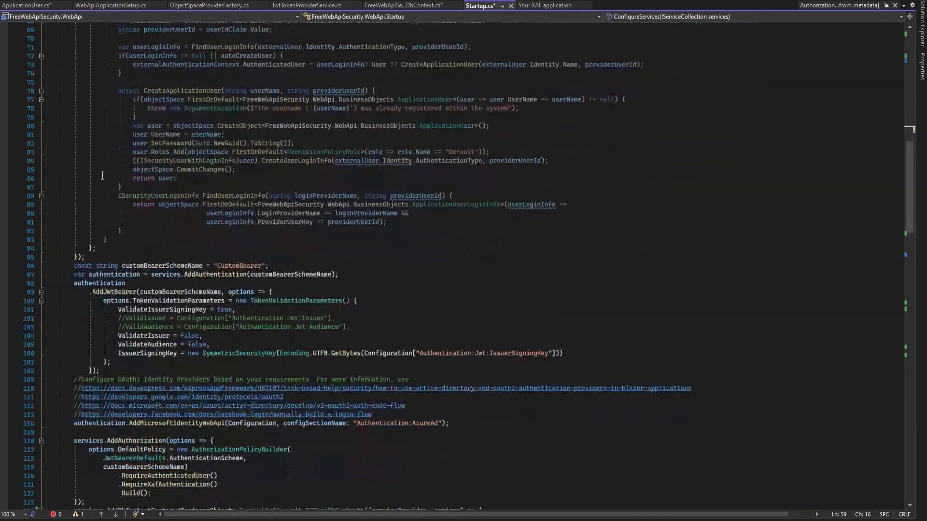
{"action": "scroll", "scroll_direction": "down", "scroll_amount": 3}
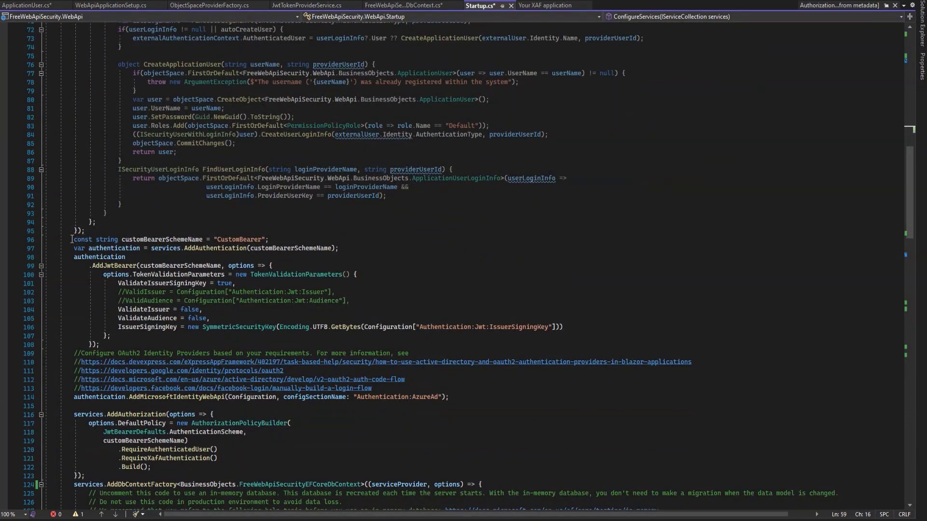
{"action": "left_click_drag", "start_coordinate": [71, 240], "coordinate": [303, 388]}
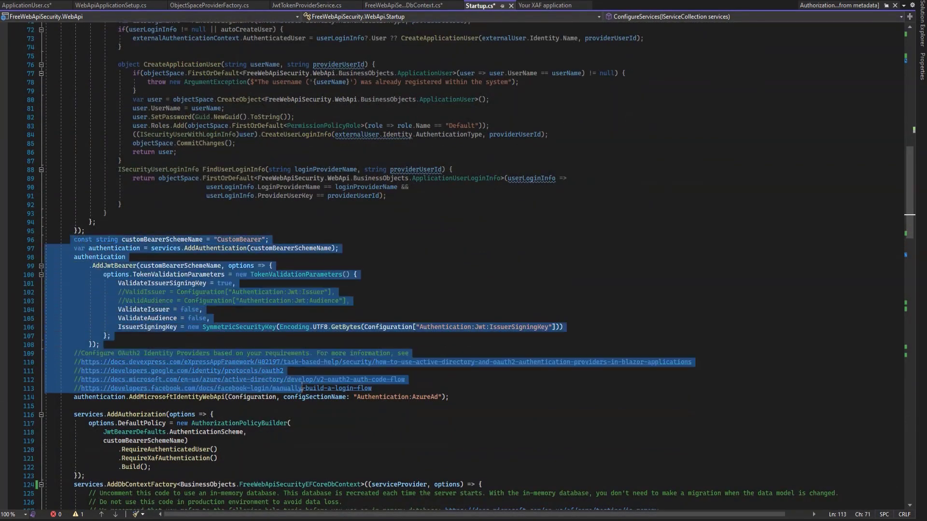
{"action": "left_click", "coordinate": [440, 408]}
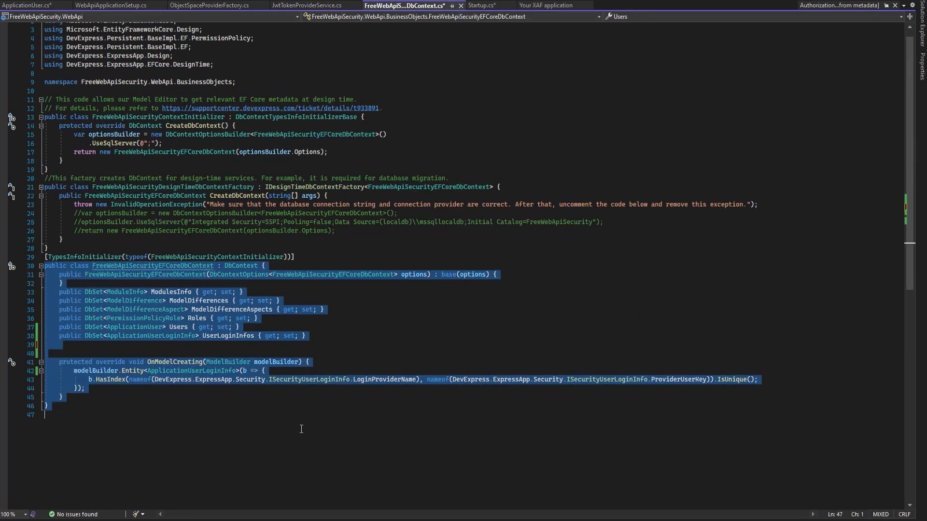
Register Post in Startup.cs with options.BusinessObject<Post>().
{"action": "left_click", "coordinate": [477, 5]}
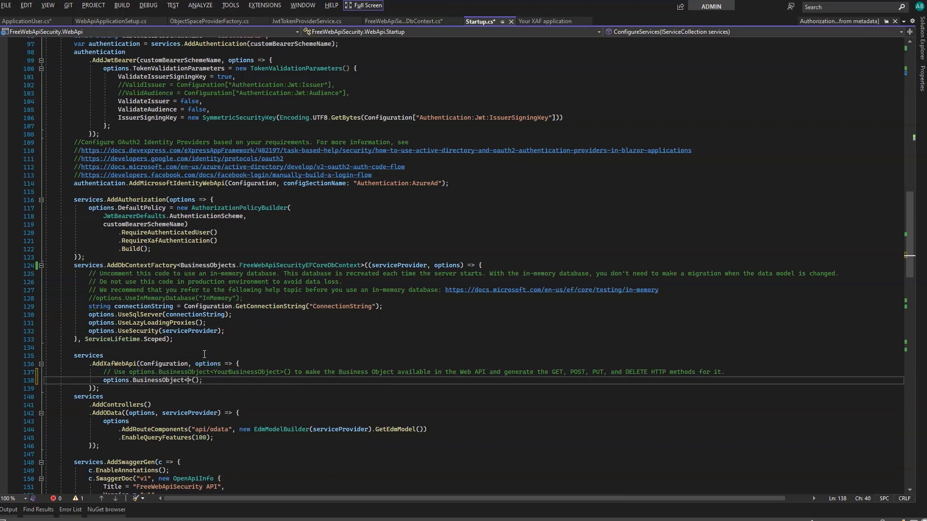
{"action": "type", "text": "Post"}
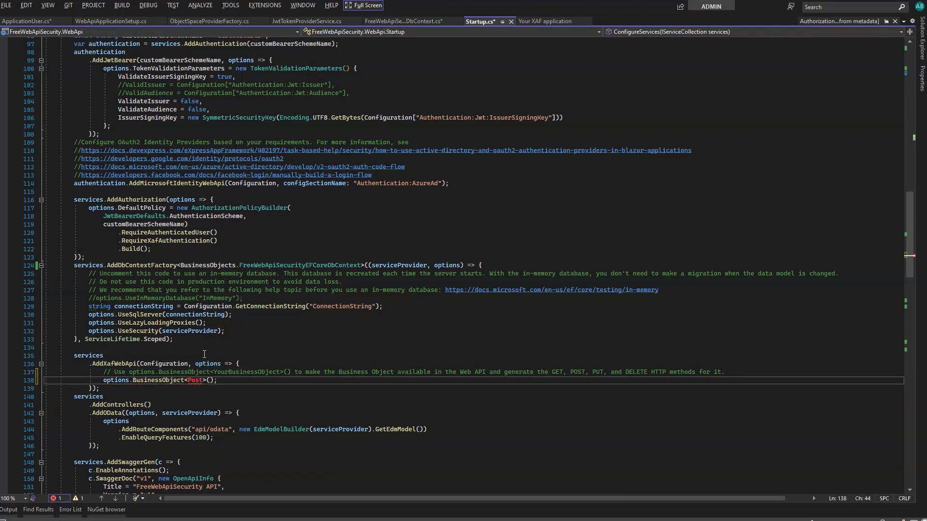
{"action": "left_click", "coordinate": [203, 282]}
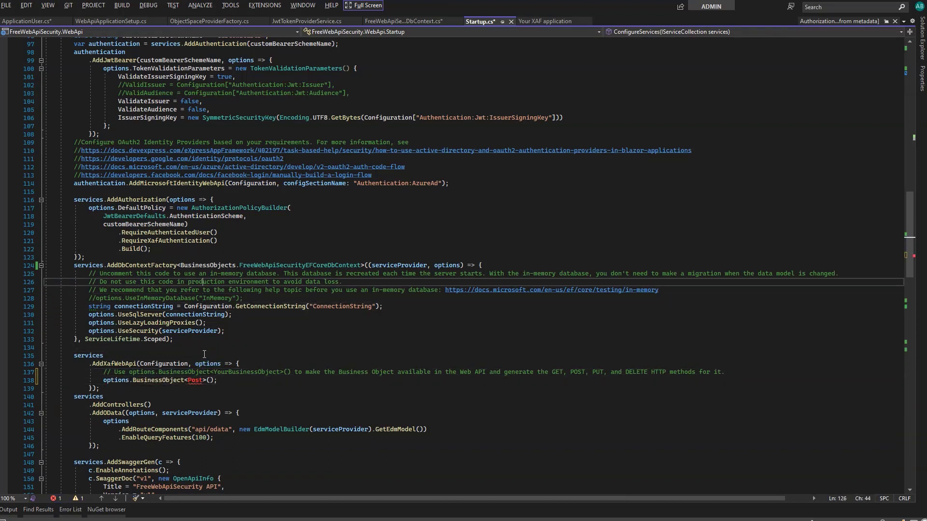
Add public DbSet<Post> Post { get; set; } to FreeWebApiSecurityEFCoreDbContext.
{"action": "double_click", "coordinate": [299, 265]}
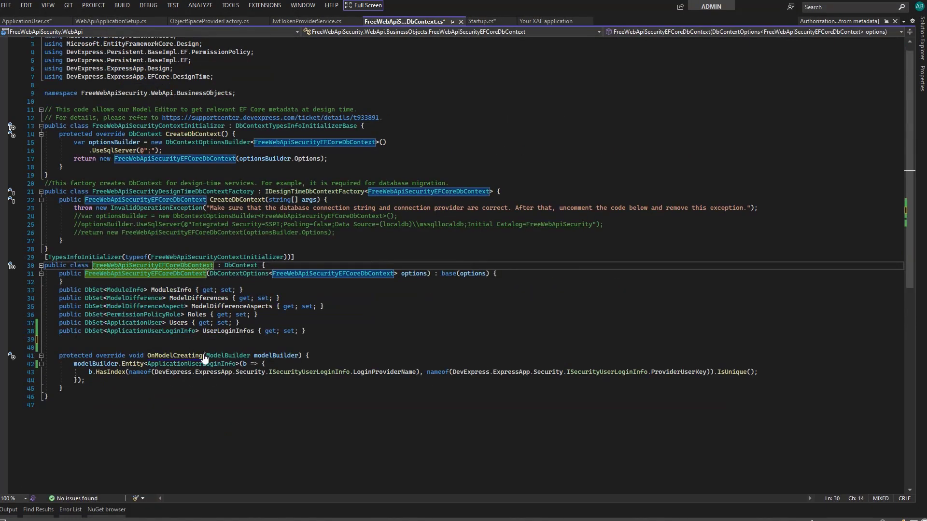
{"action": "type", "text": "public DbSet<Post> Post { get; set; }"}
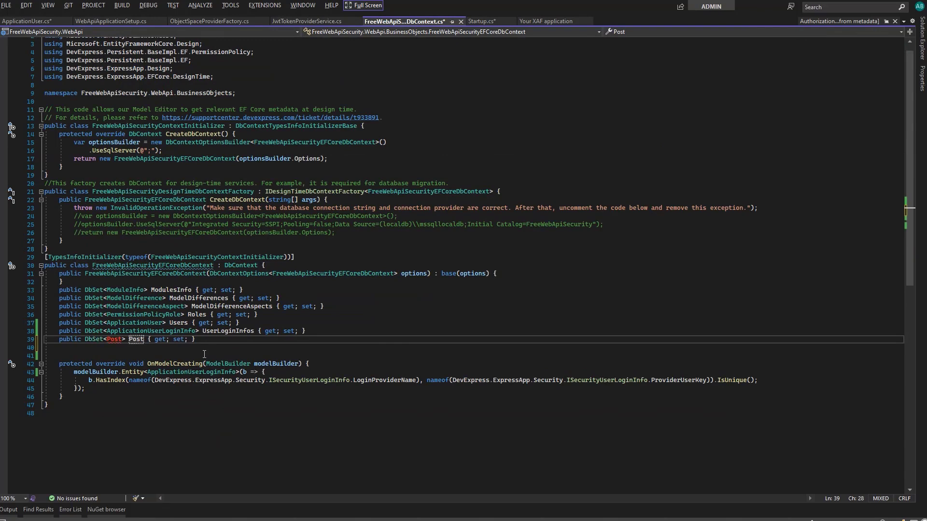
{"action": "left_click", "coordinate": [477, 21]}
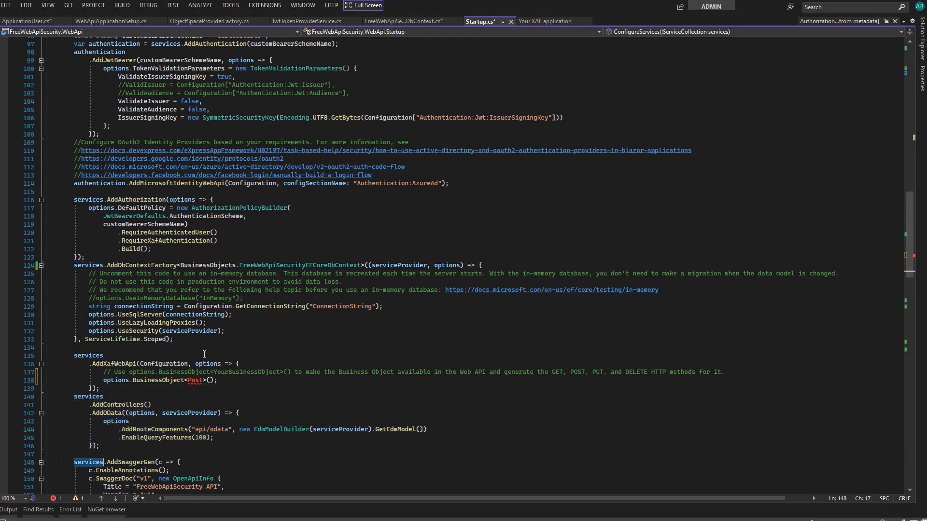
{"action": "scroll", "scroll_direction": "down", "scroll_amount": 3}
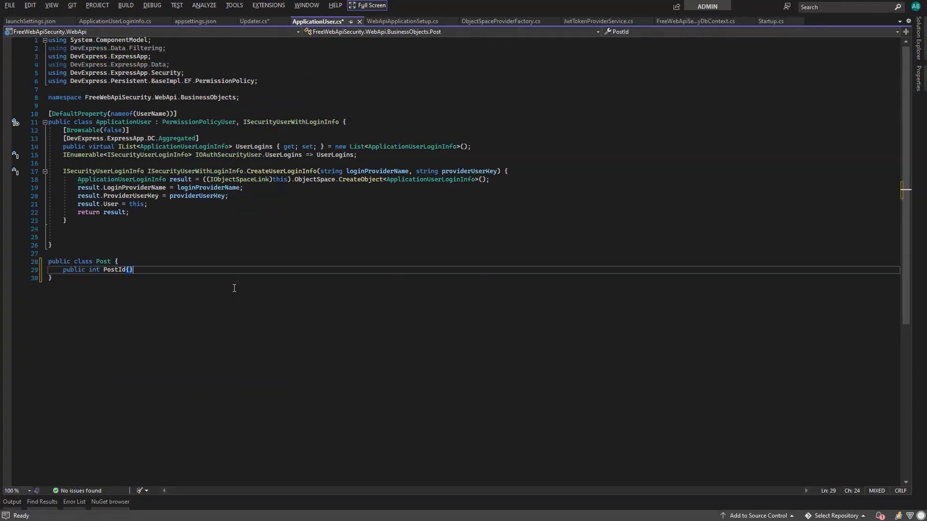
Add Post properties and set Author via FindObject<ApplicationUser> with "ID=CurrentUserId()".
{"action": "type", "text": "public string Title{get; set;"}
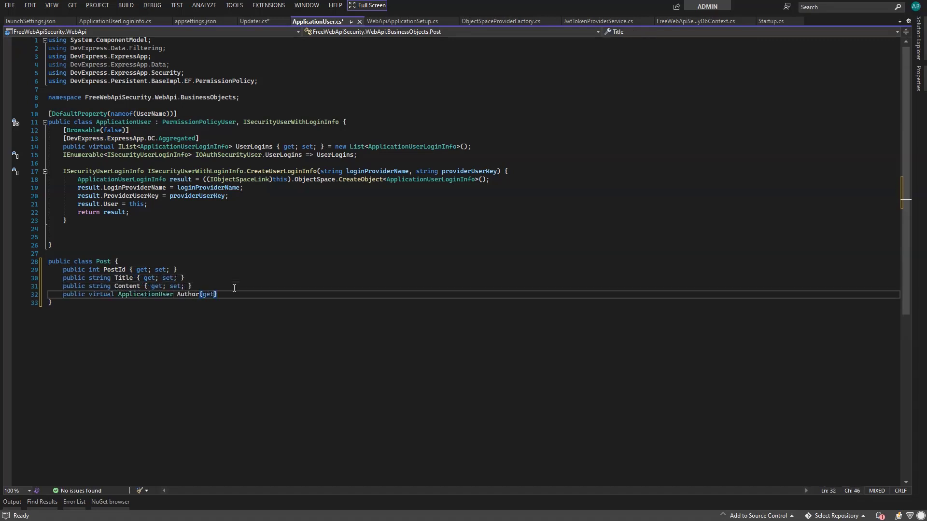
{"action": "type", "text": "set;"}
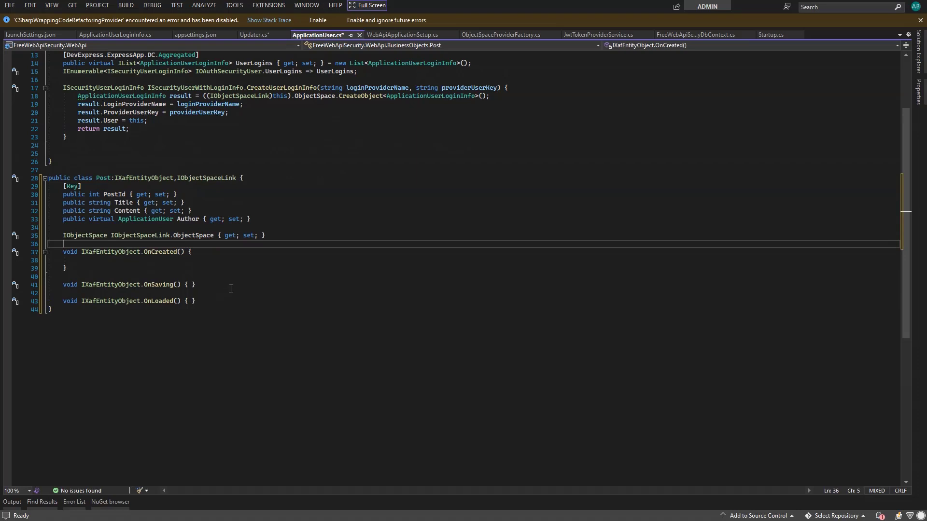
{"action": "type", "text": "var objectSpace= ((IObjectSpaceLink)this).objectspace"}
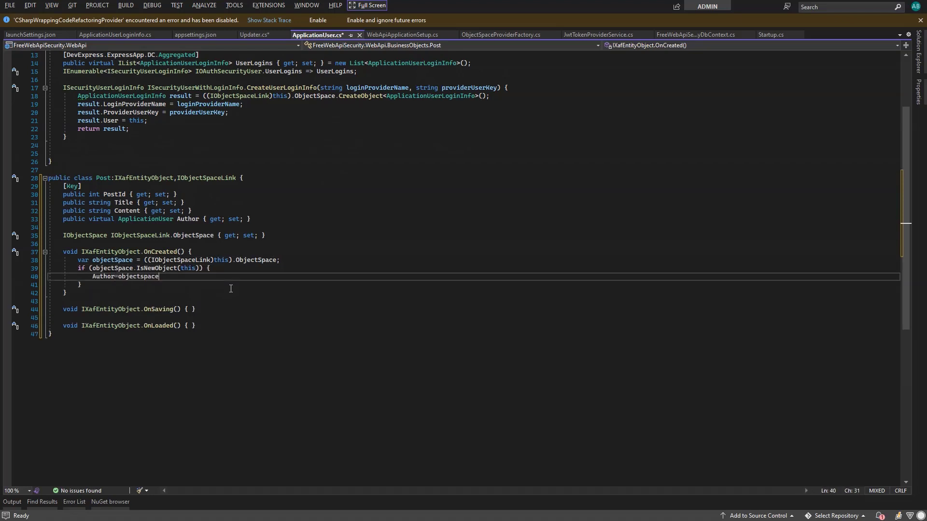
{"action": "type", "text": ".FindObject<ApplicationUser>(CriteriaOperator.Parse()"}
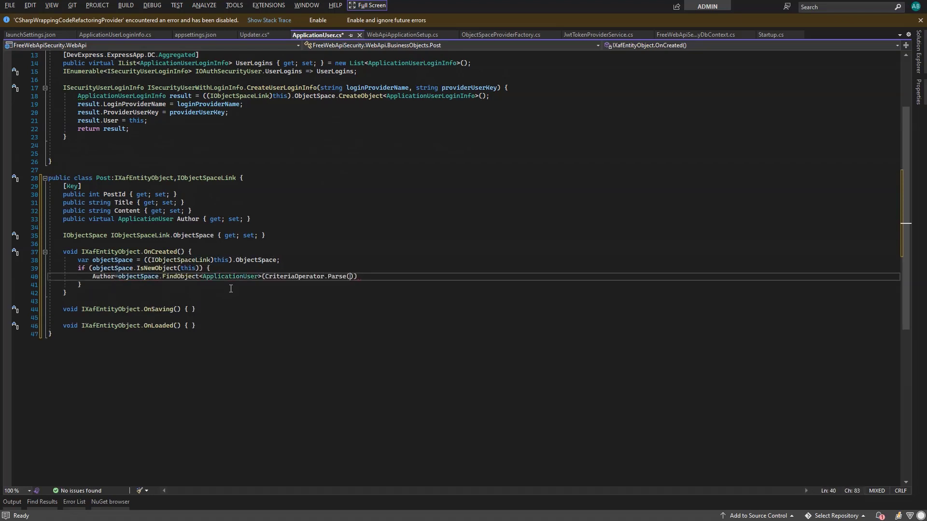
{"action": "type", "text": "\"ID=CurrentUserId()\""}
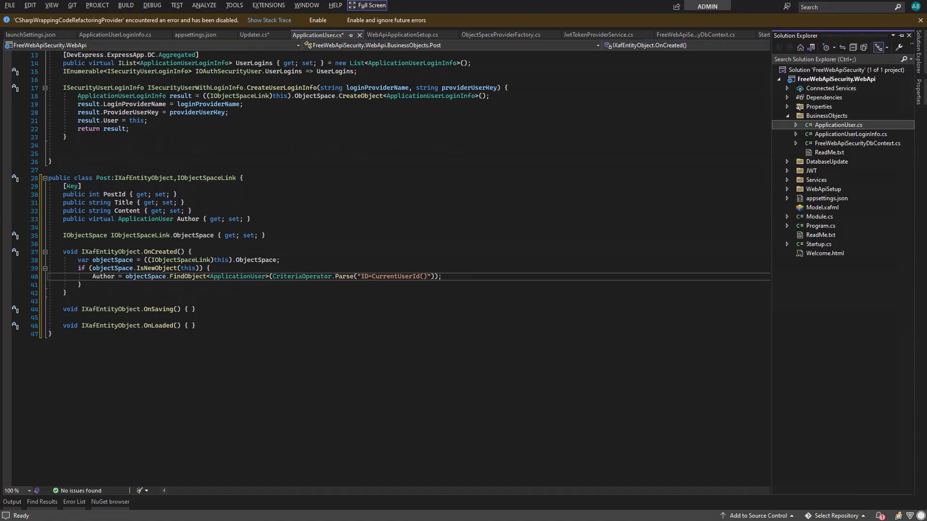
Open DatabaseUpdate/Updater.cs and select the existing Admin user creation code.
{"action": "left_click", "coordinate": [827, 162]}
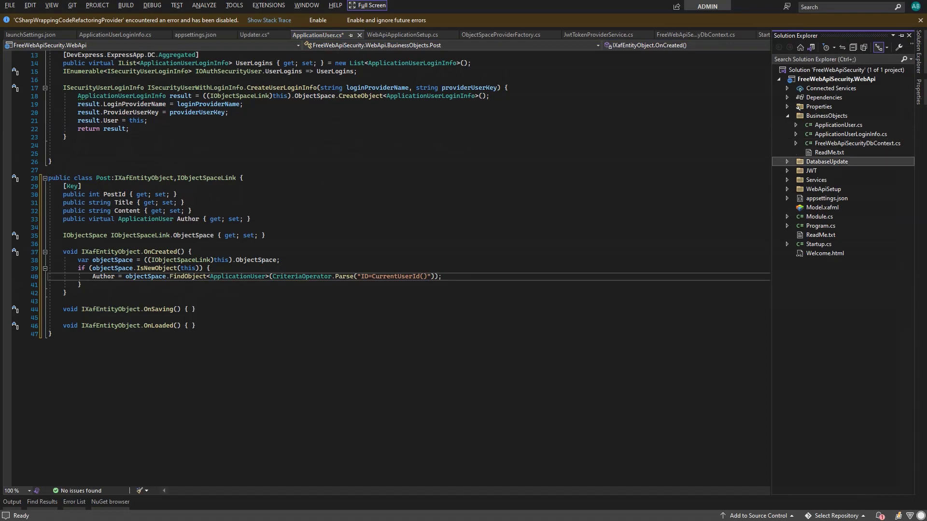
{"action": "left_click", "coordinate": [787, 162]}
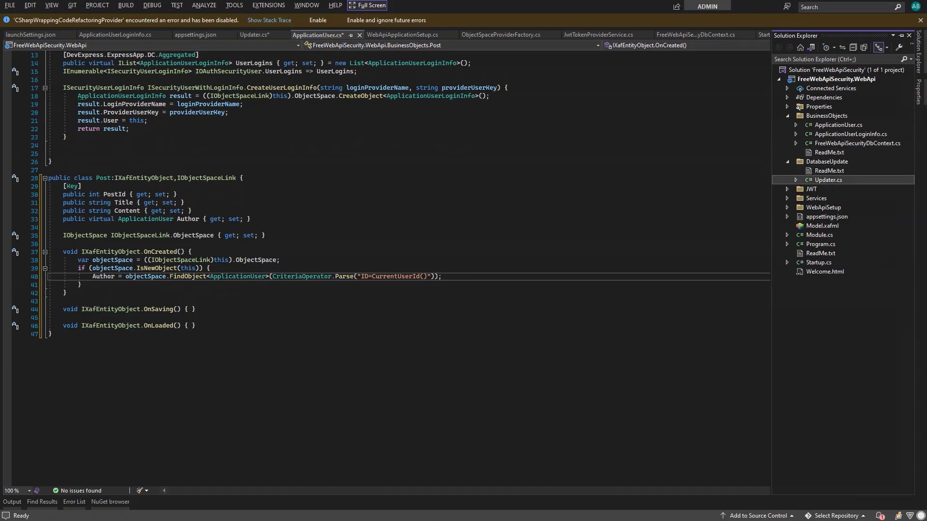
{"action": "left_click", "coordinate": [255, 35]}
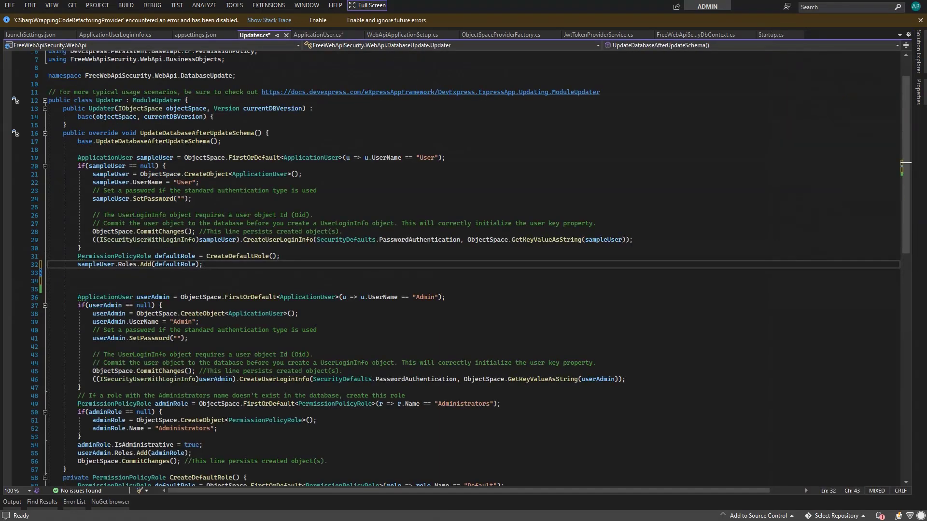
{"action": "left_click_drag", "start_coordinate": [204, 173], "coordinate": [201, 264]}
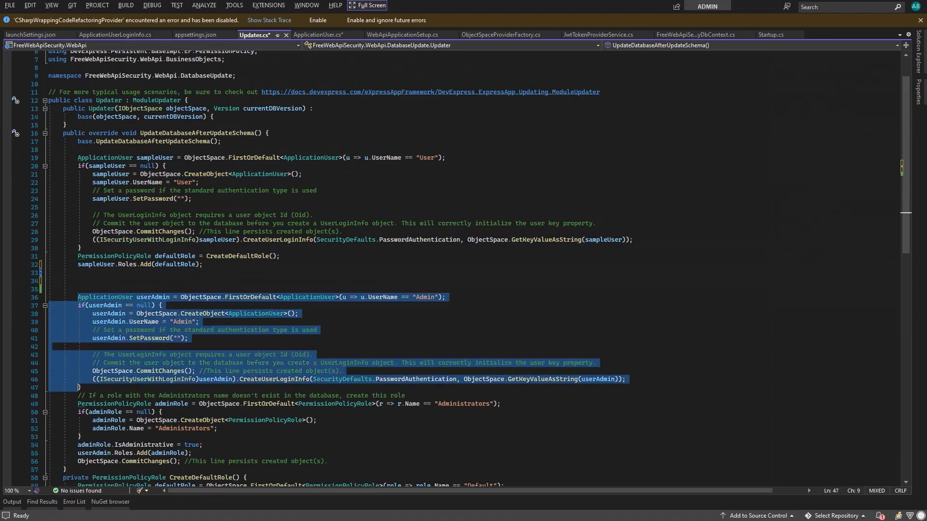
Add code seeding Editor (CRUD) and Viewer (Read) users, then CommitChanges.
{"action": "scroll", "scroll_direction": "down", "scroll_amount": 3}
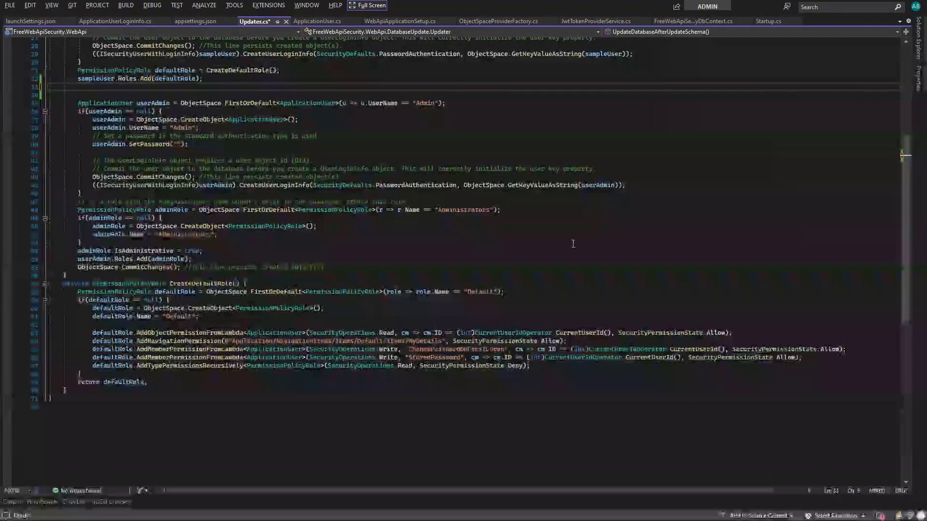
{"action": "type", "text": "var editorUser = ObjectSpace.FirstOrDefault<ApplicationUser>(user=>user.UserName==\"\")"}
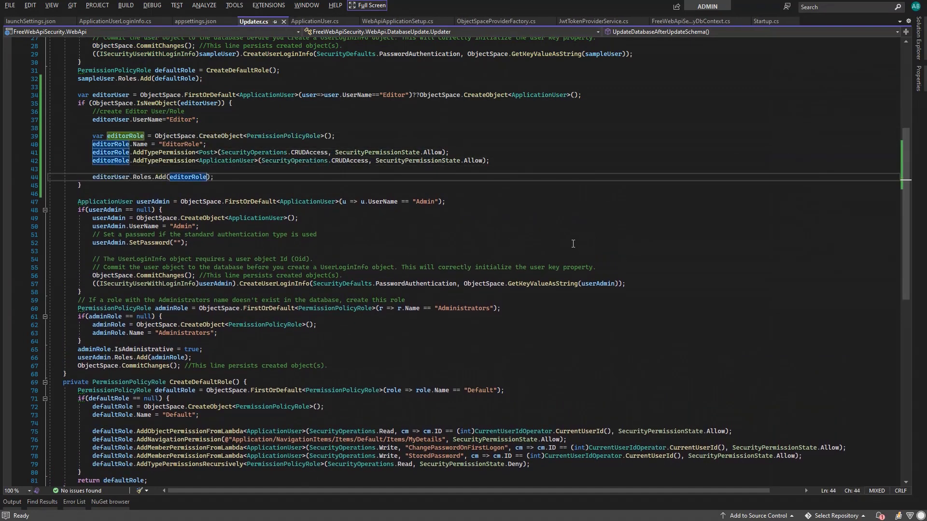
{"action": "type", "text": "//create Viewer User/Role"}
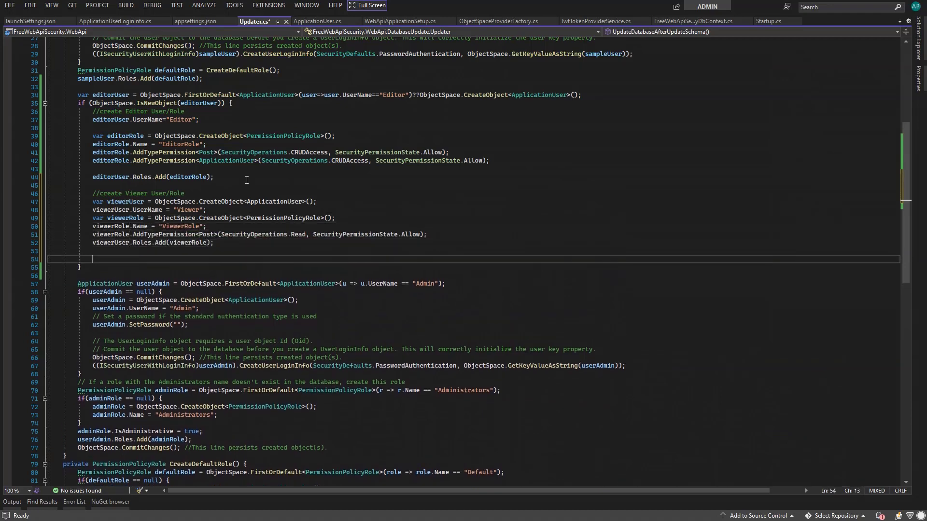
{"action": "type", "text": "//commit"}
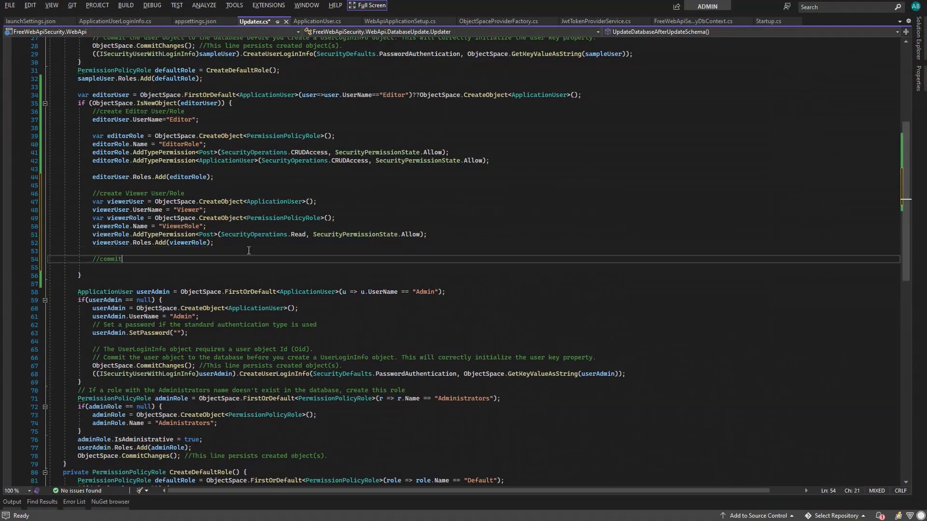
{"action": "type", "text": "ObjectSpace.CommitChanges();"}
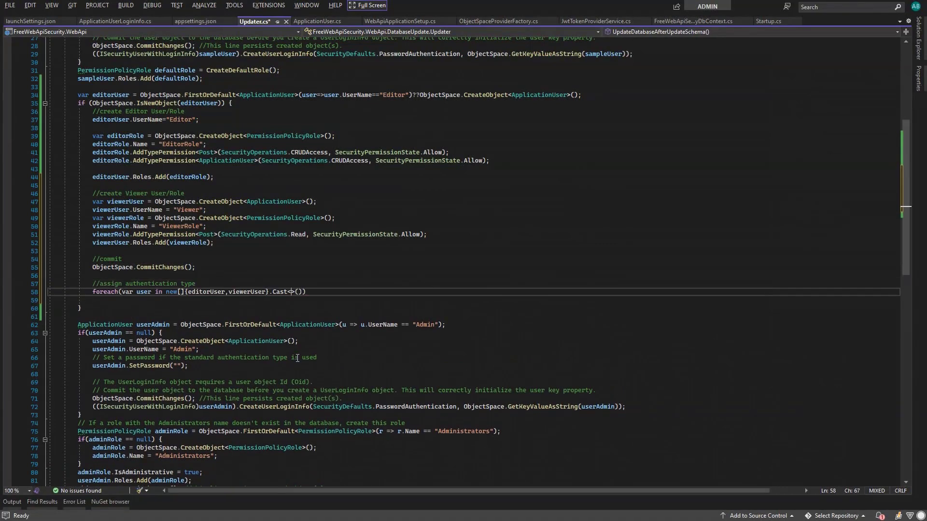
{"action": "type", "text": "user.CreateUserLoginInfo(SecurityDefaults)"}
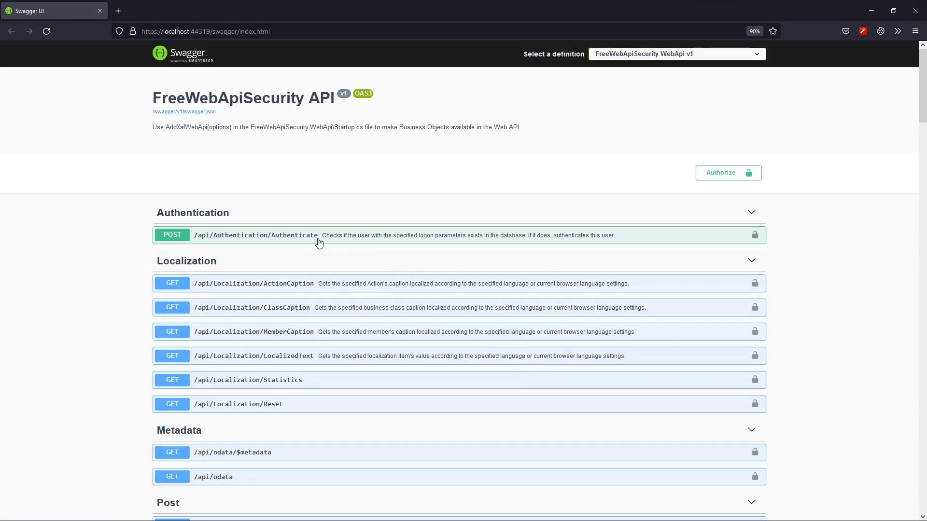
Run the Authenticate endpoint with userName Editor to get a token.
{"action": "left_click", "coordinate": [255, 235]}
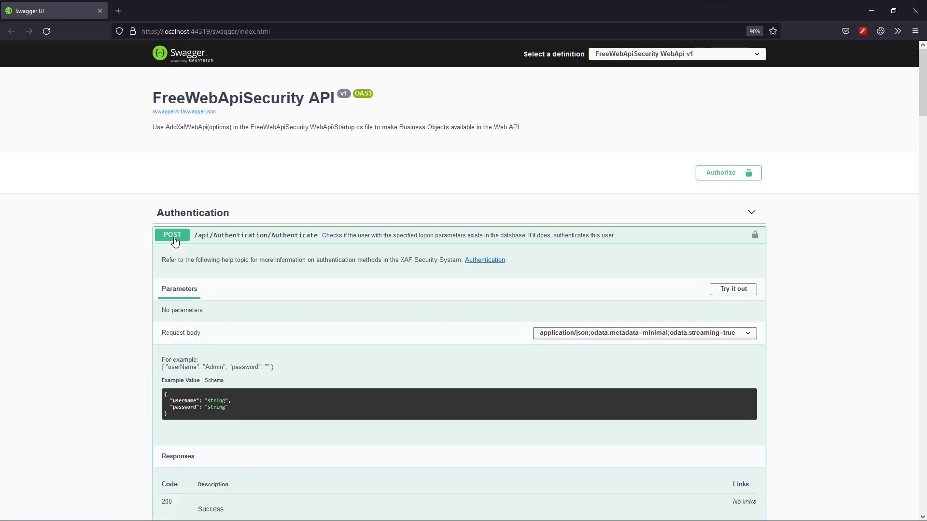
{"action": "mouse_move", "coordinate": [732, 289]}
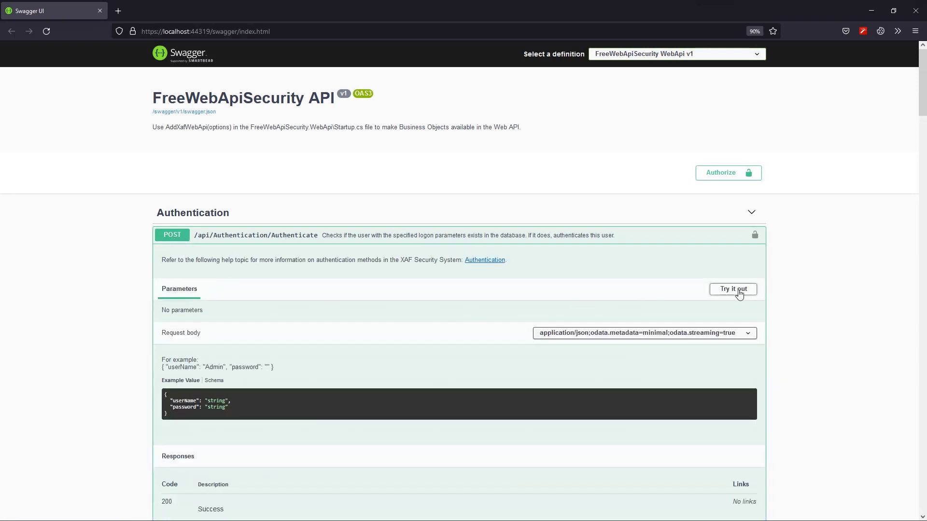
{"action": "left_click", "coordinate": [732, 289]}
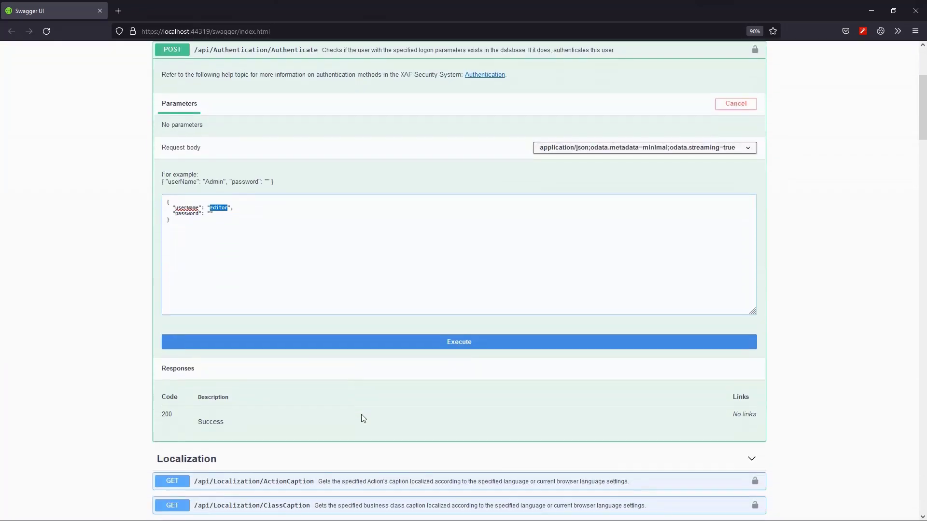
{"action": "left_click", "coordinate": [458, 341]}
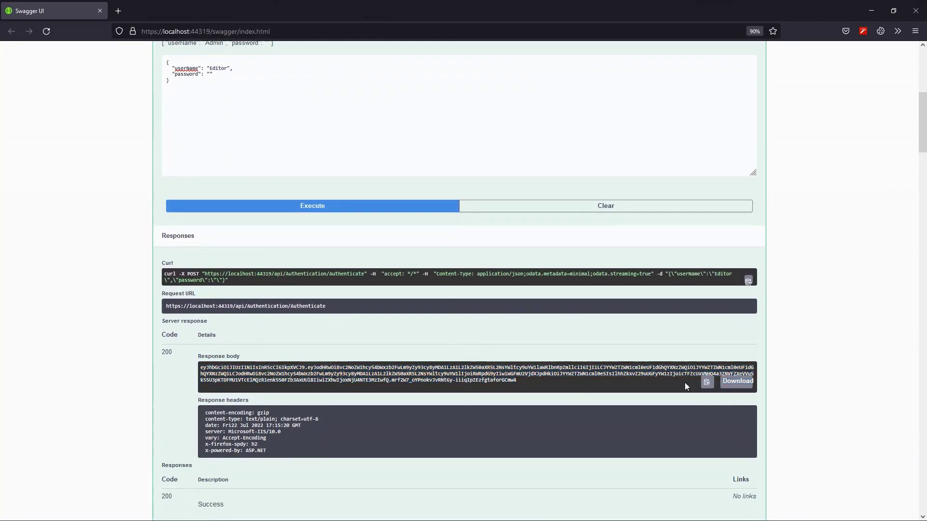
{"action": "scroll", "scroll_direction": "up", "scroll_amount": 3}
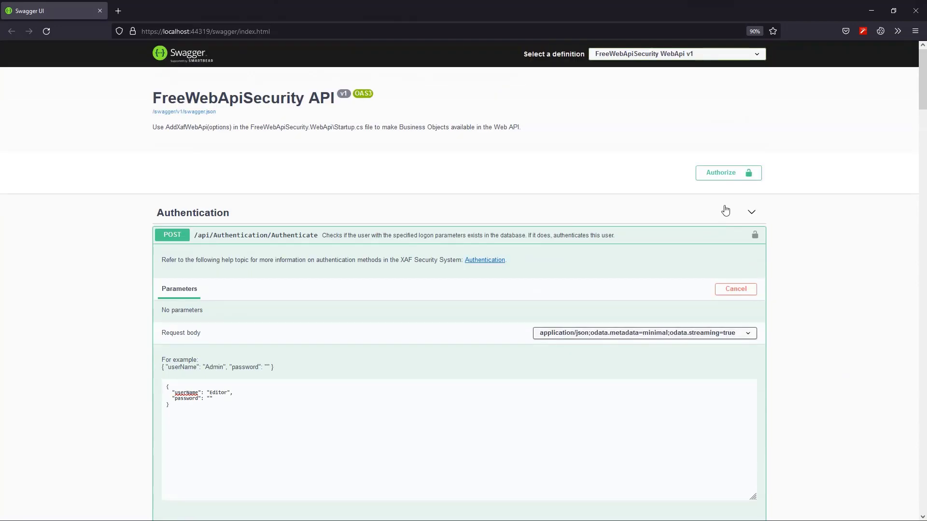
Authorize Swagger with the Editor's token and scroll to the Post endpoints.
{"action": "left_click", "coordinate": [727, 172]}
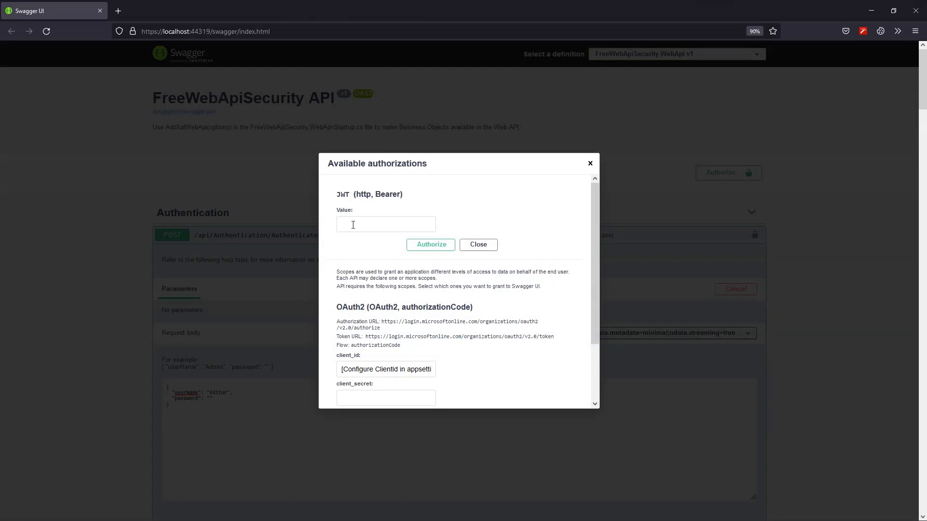
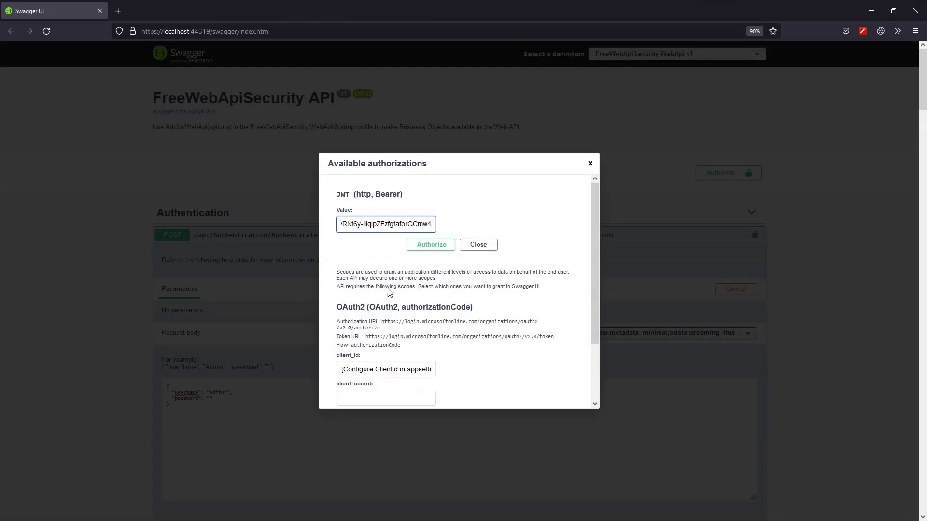
{"action": "left_click", "coordinate": [477, 244]}
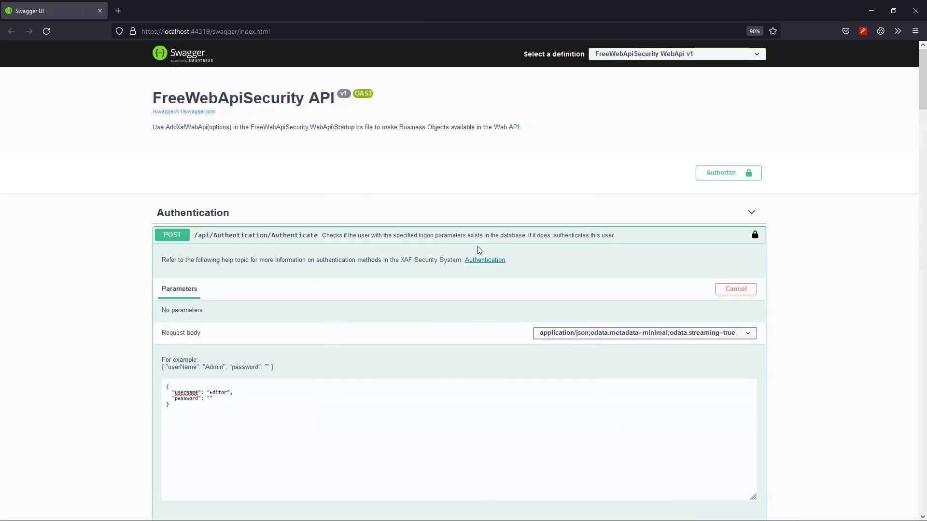
{"action": "left_click", "coordinate": [312, 322]}
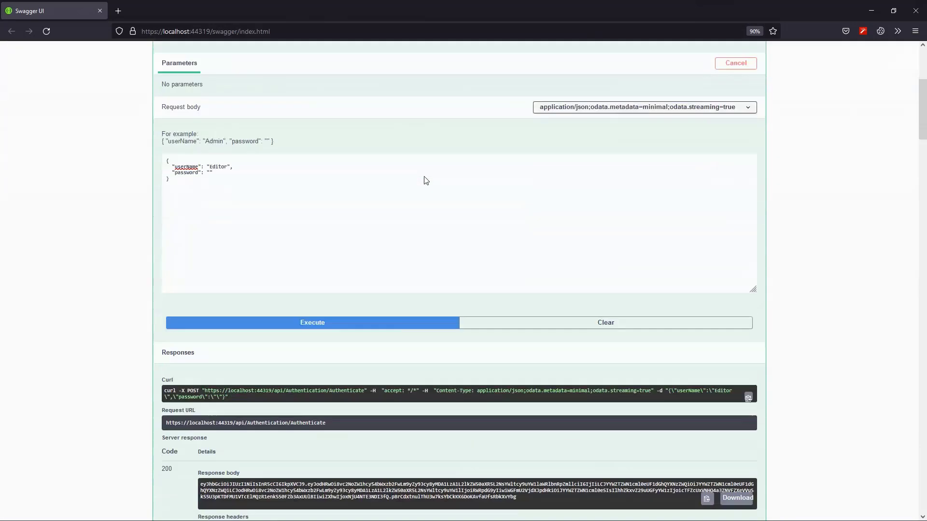
{"action": "scroll", "scroll_direction": "down", "scroll_amount": 3}
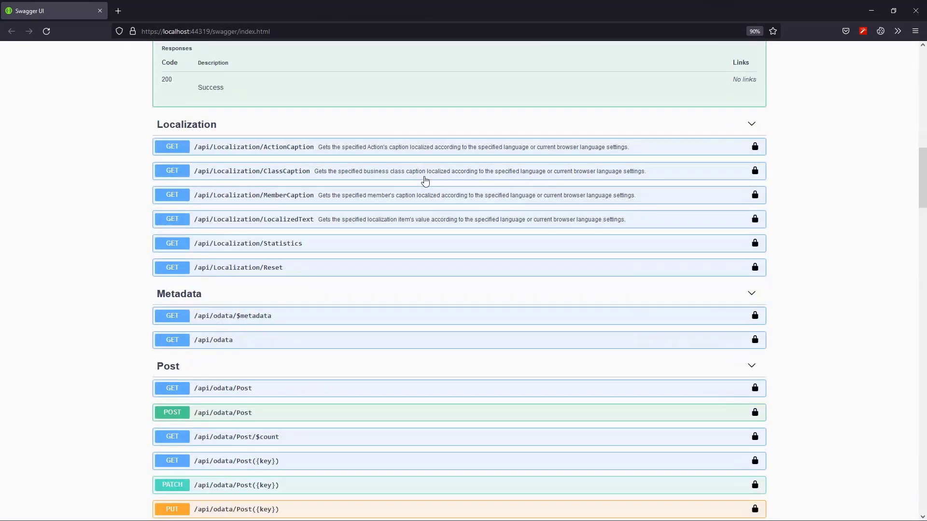
{"action": "scroll", "scroll_direction": "down", "scroll_amount": 3}
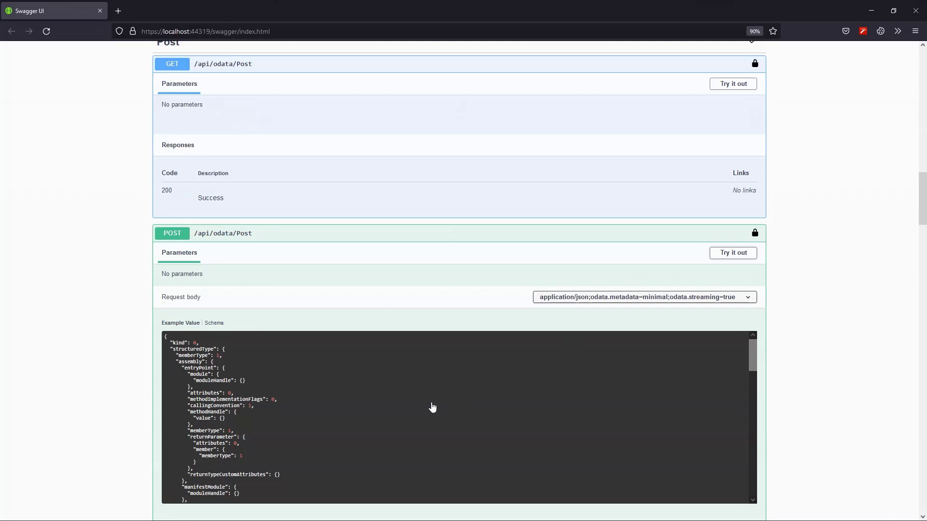
Create the 'Hello World' post as Editor, getting 201 with PostId 1.
{"action": "left_click", "coordinate": [733, 253]}
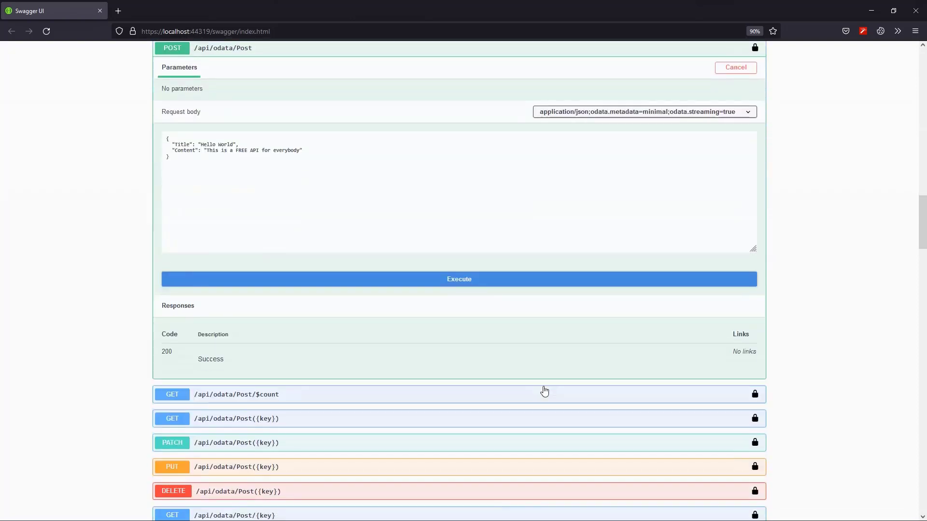
{"action": "left_click", "coordinate": [458, 279]}
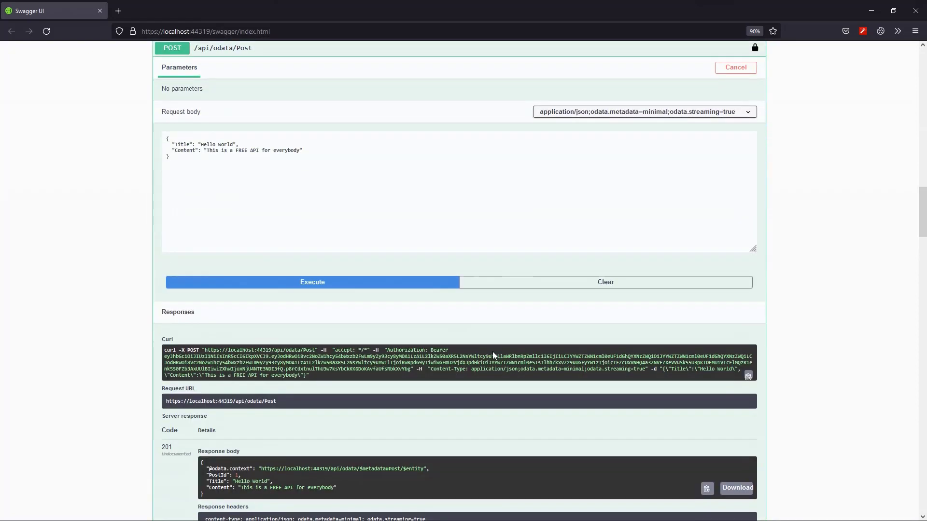
{"action": "scroll", "scroll_direction": "down", "scroll_amount": 3}
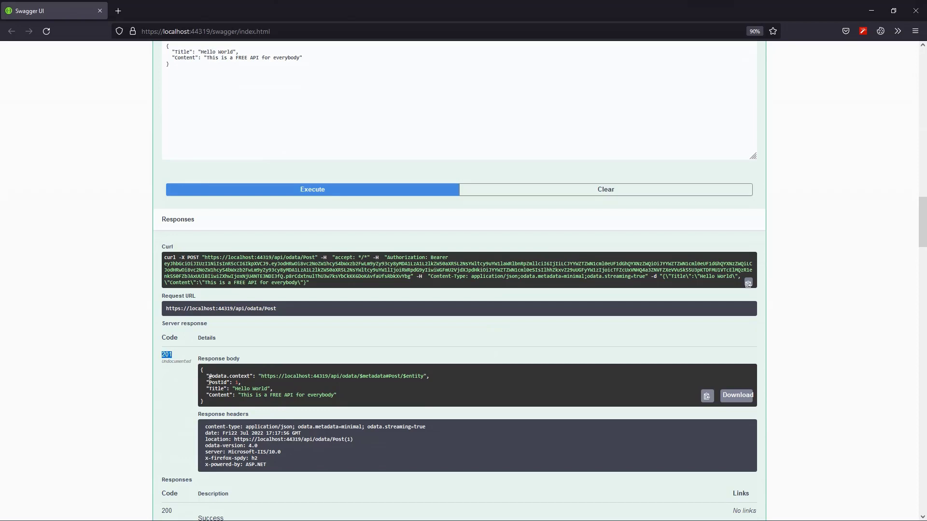
{"action": "double_click", "coordinate": [222, 383]}
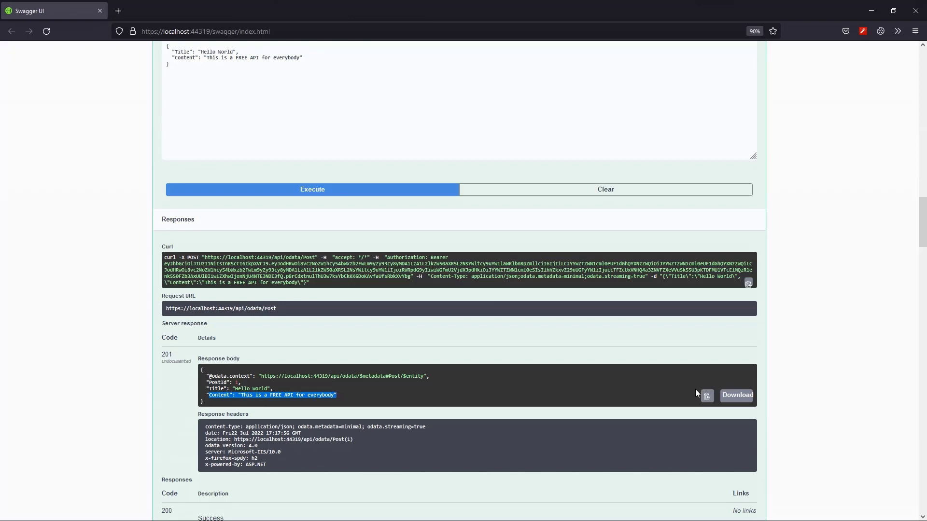
{"action": "scroll", "scroll_direction": "down", "scroll_amount": 3}
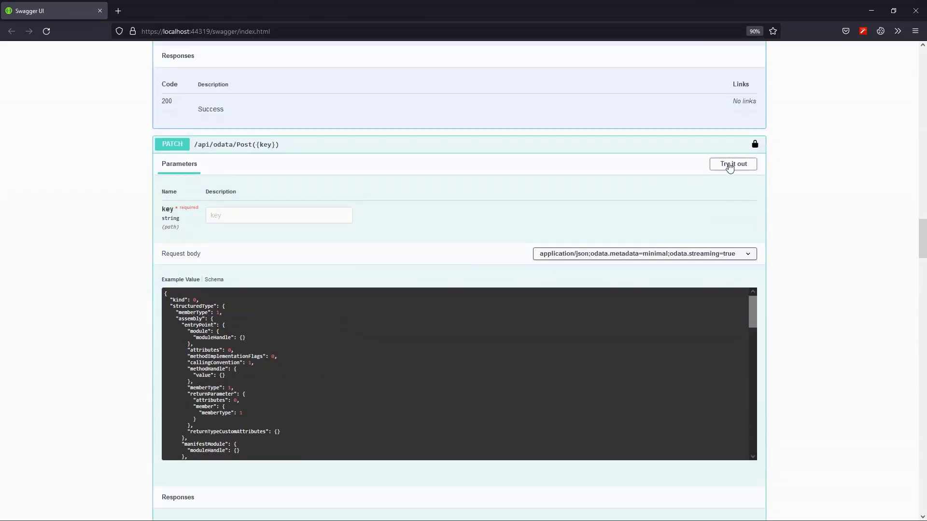
PATCH post 1 with the new CRUD with EF and OAuth2 content, getting 204.
{"action": "left_click", "coordinate": [732, 164]}
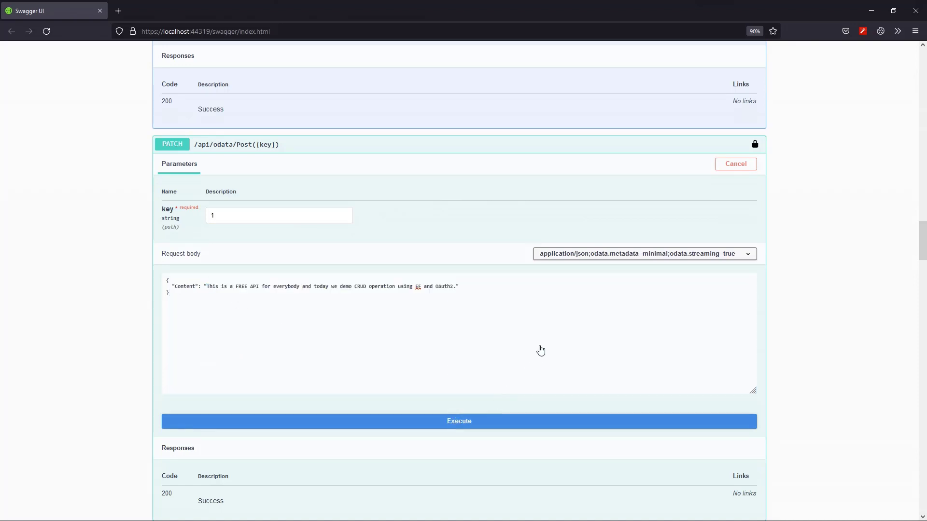
{"action": "left_click", "coordinate": [458, 421]}
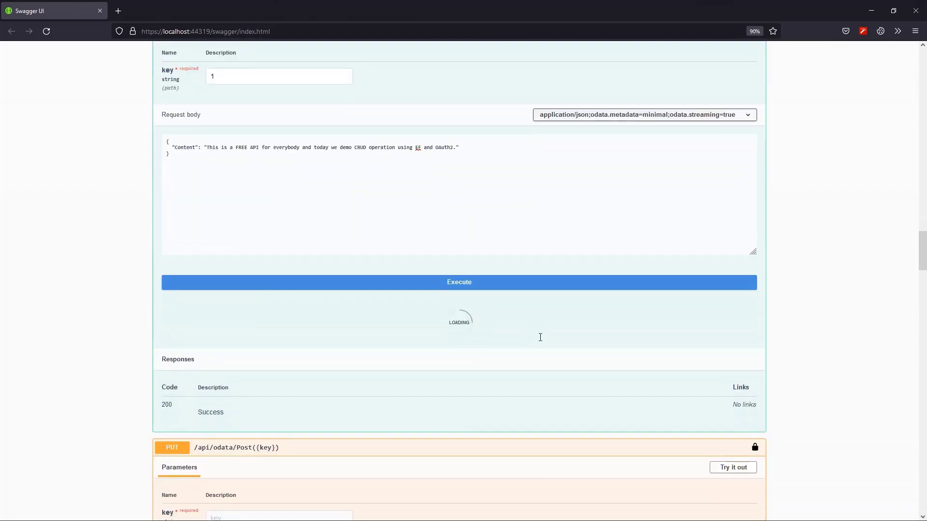
{"action": "left_click", "coordinate": [458, 282]}
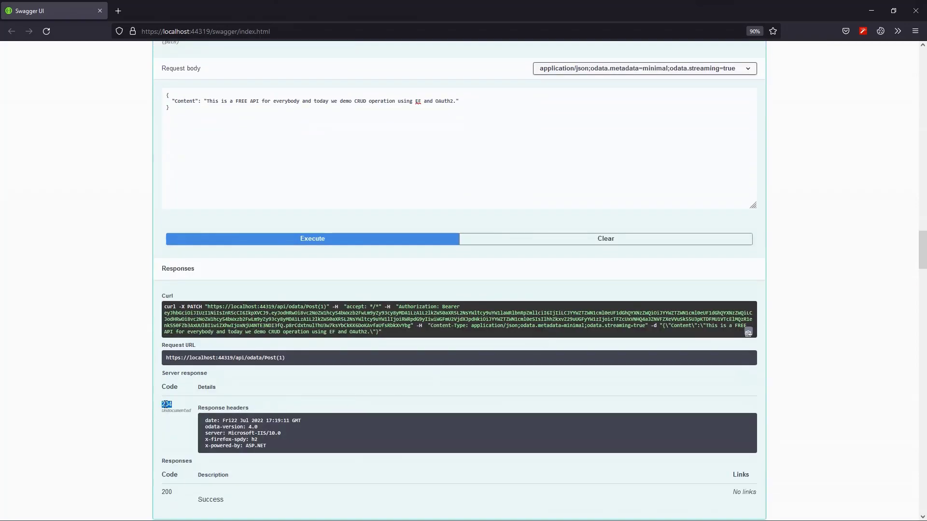
{"action": "left_click", "coordinate": [312, 238]}
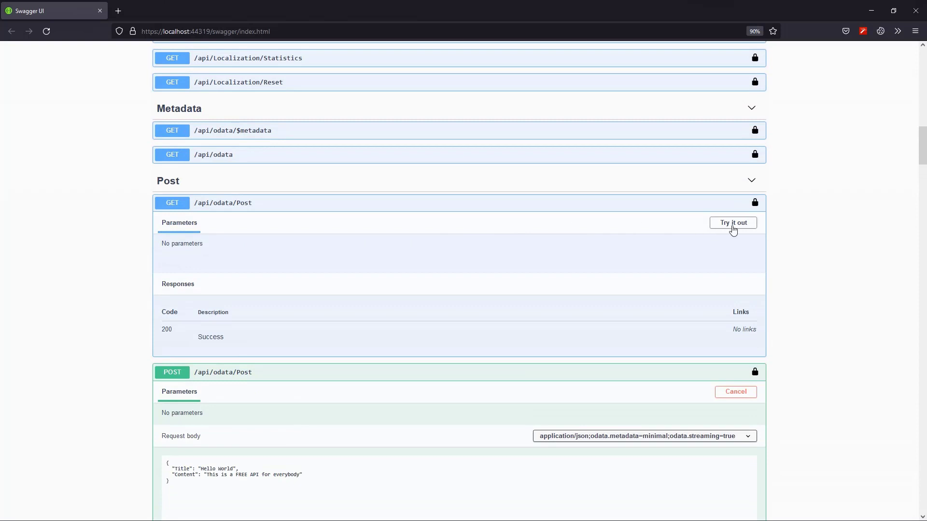
Execute GET /api/odata/Post and highlight post 1's updated content in the response.
{"action": "left_click", "coordinate": [733, 223]}
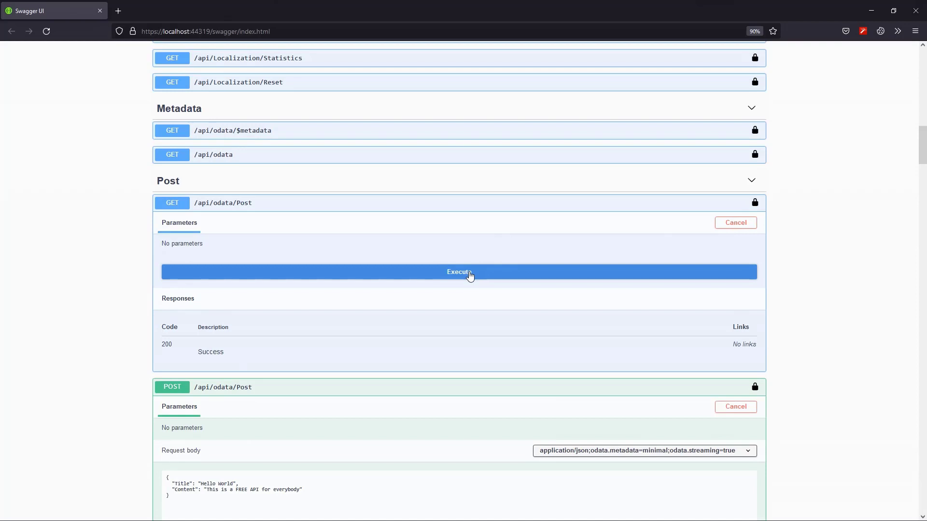
{"action": "left_click", "coordinate": [458, 272]}
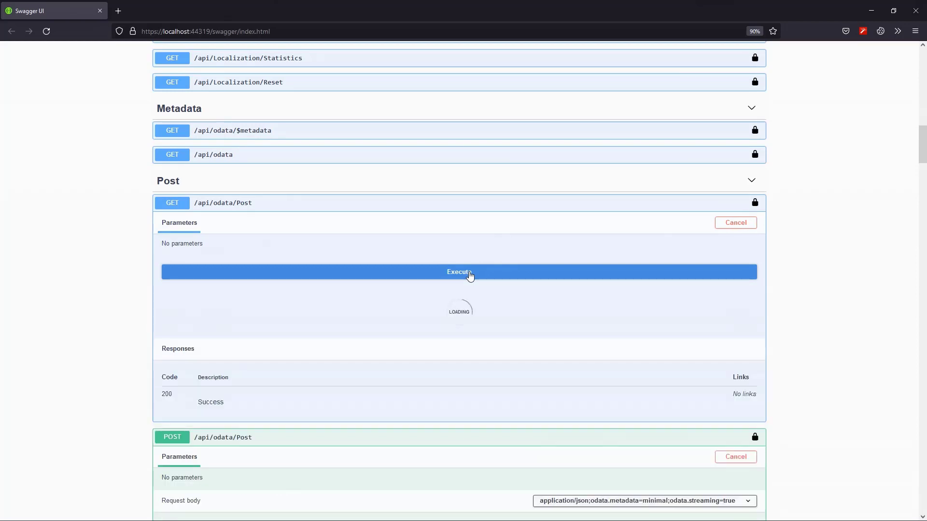
{"action": "left_click", "coordinate": [459, 272]}
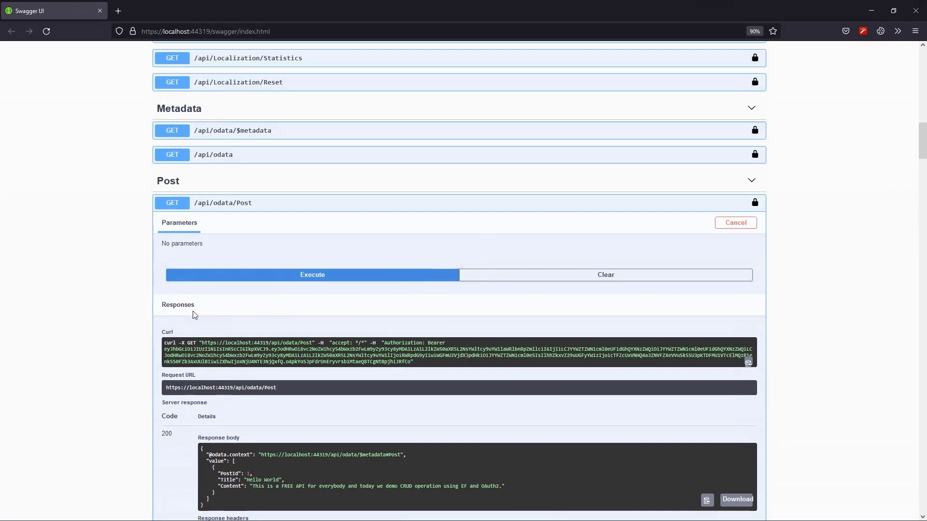
{"action": "scroll", "scroll_direction": "down", "scroll_amount": 3}
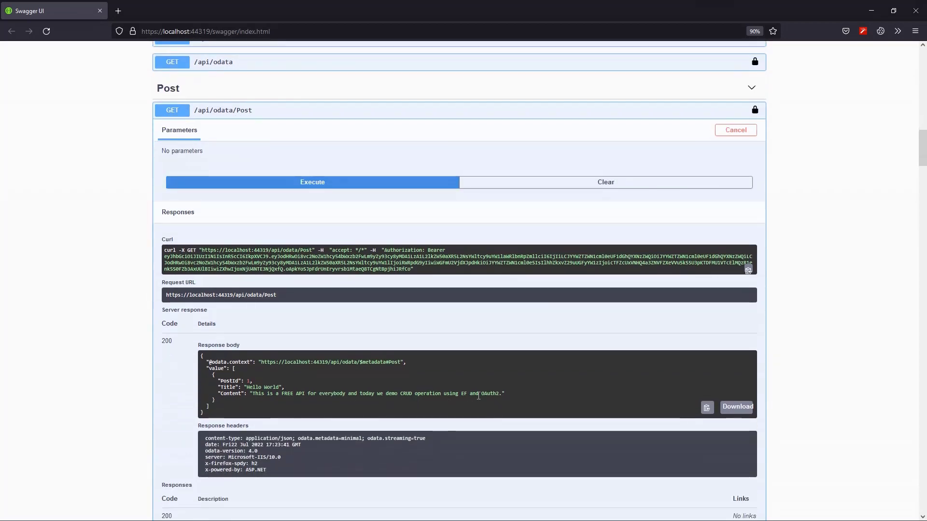
{"action": "left_click_drag", "start_coordinate": [359, 394], "coordinate": [498, 394]}
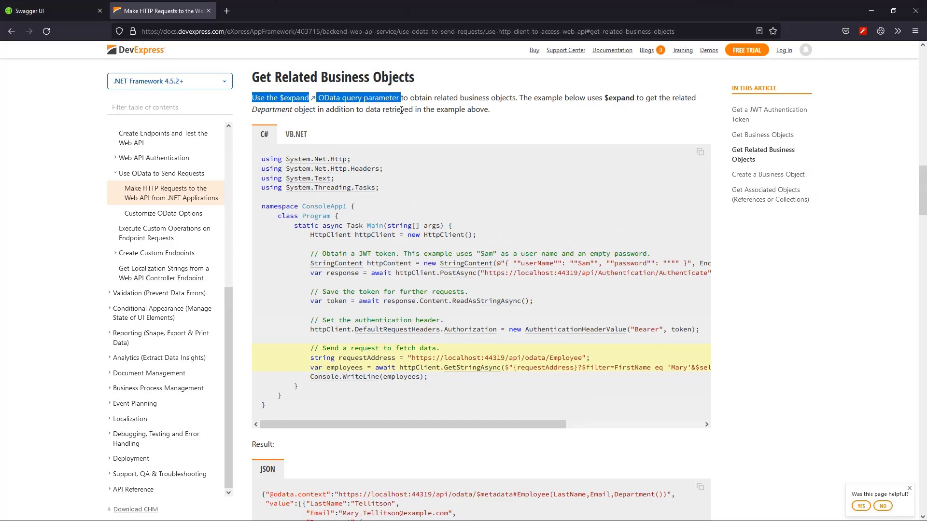
{"action": "left_click", "coordinate": [50, 11]}
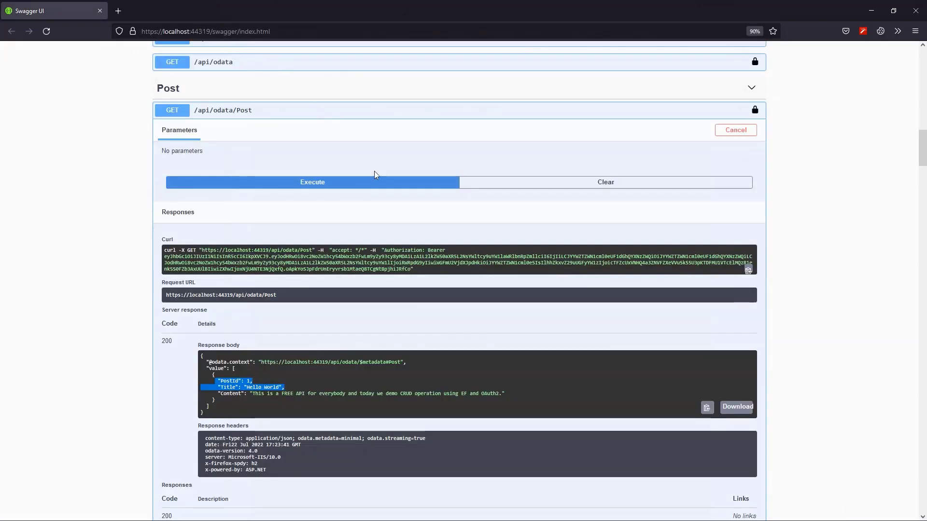
{"action": "triple_click", "coordinate": [295, 259]}
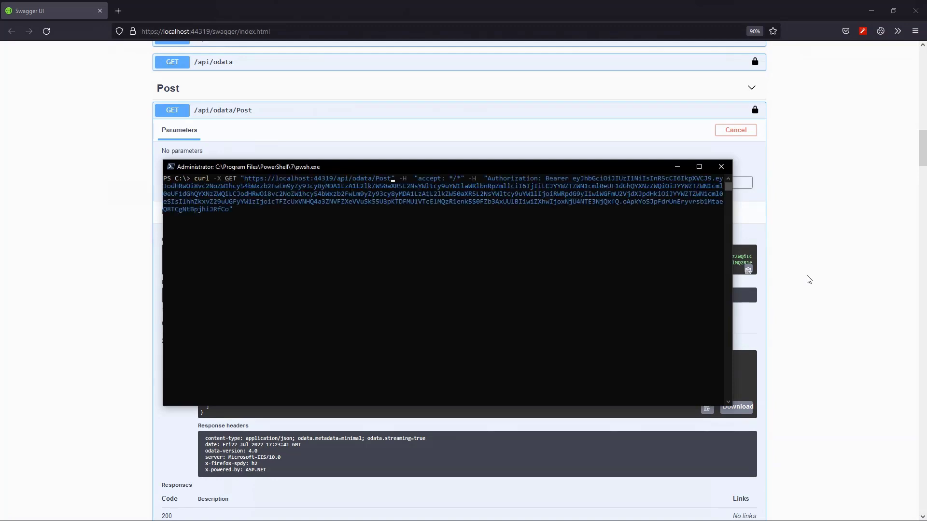
Append ?$expand=Author to the curl URL to show post 1's Editor author.
{"action": "type", "text": "?$expand=Author"}
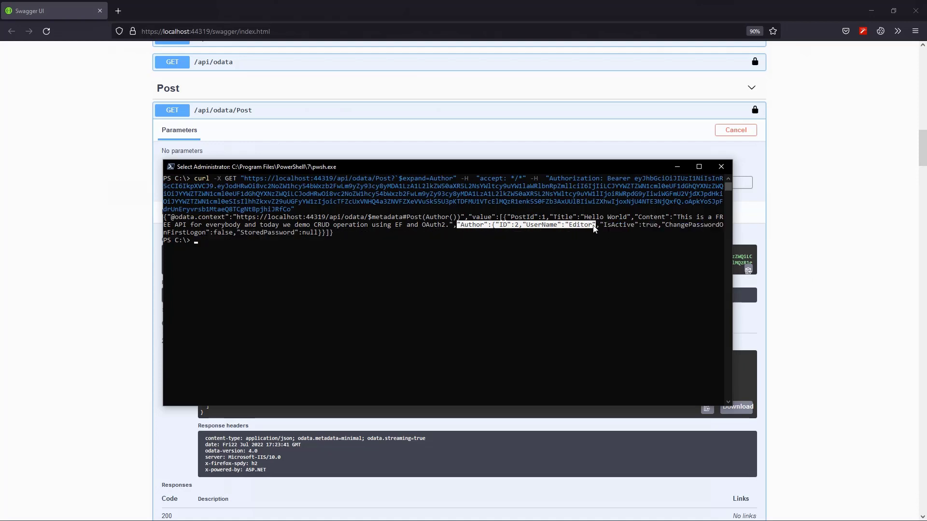
{"action": "mouse_move", "coordinate": [412, 368]}
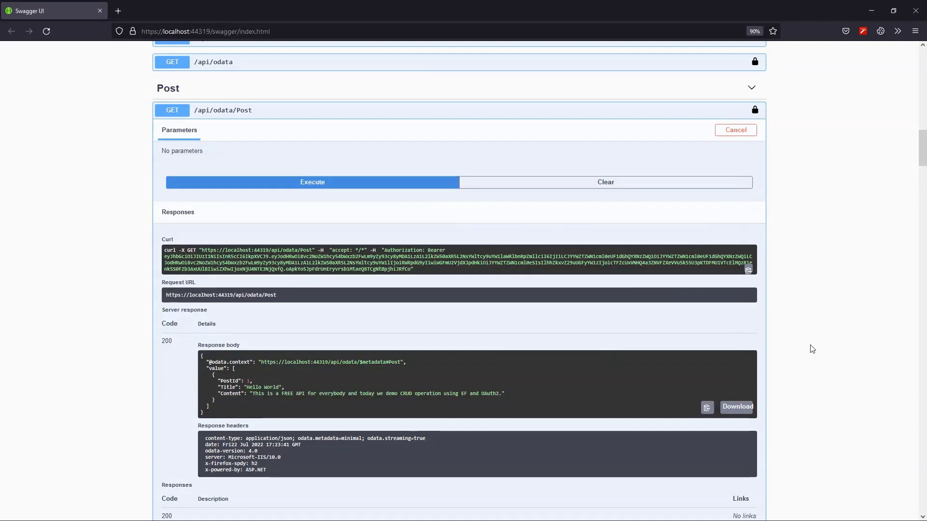
Authenticate as Viewer, log out the Editor authorization and authorize with the Viewer token.
{"action": "scroll", "scroll_direction": "up", "scroll_amount": 3}
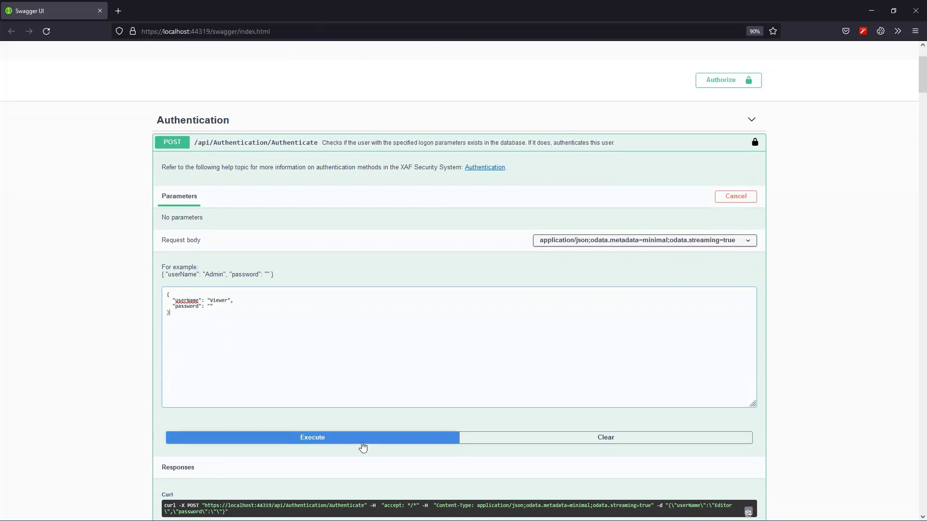
{"action": "left_click", "coordinate": [311, 437]}
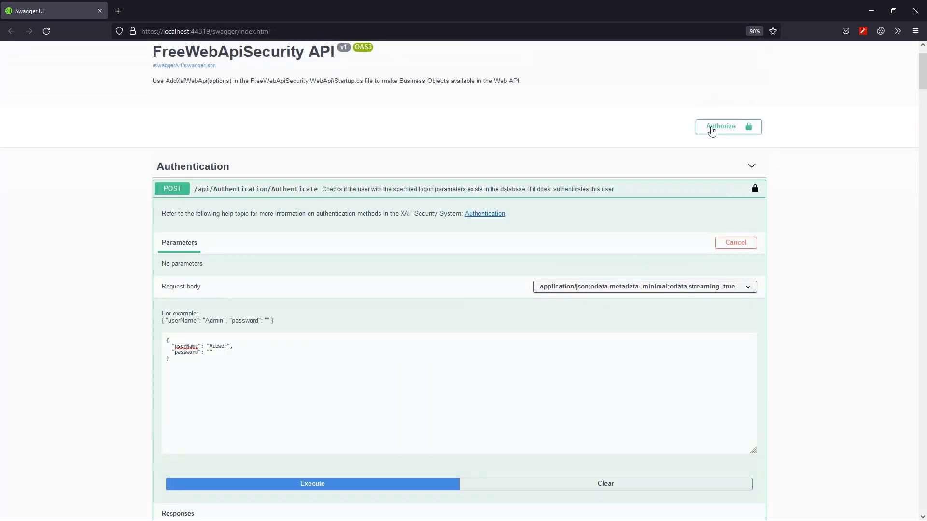
{"action": "left_click", "coordinate": [726, 126]}
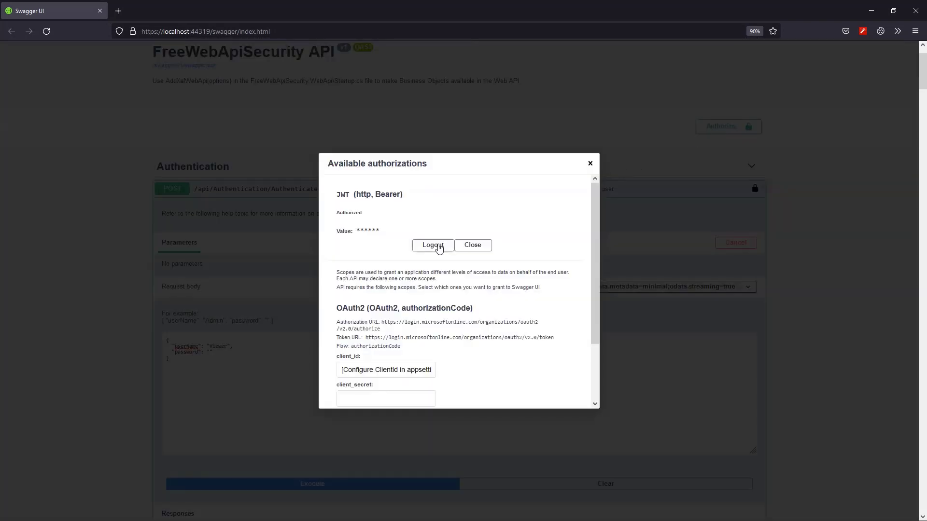
{"action": "left_click", "coordinate": [432, 245]}
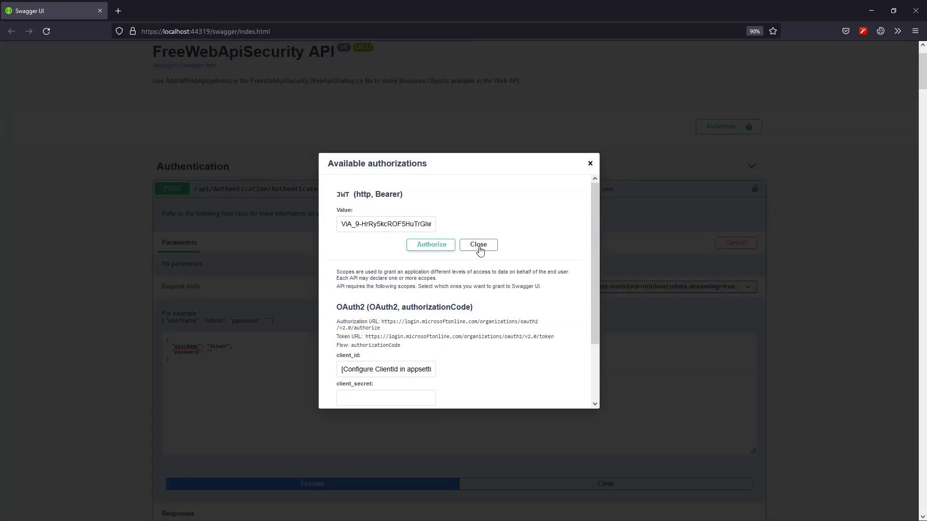
{"action": "left_click", "coordinate": [478, 244]}
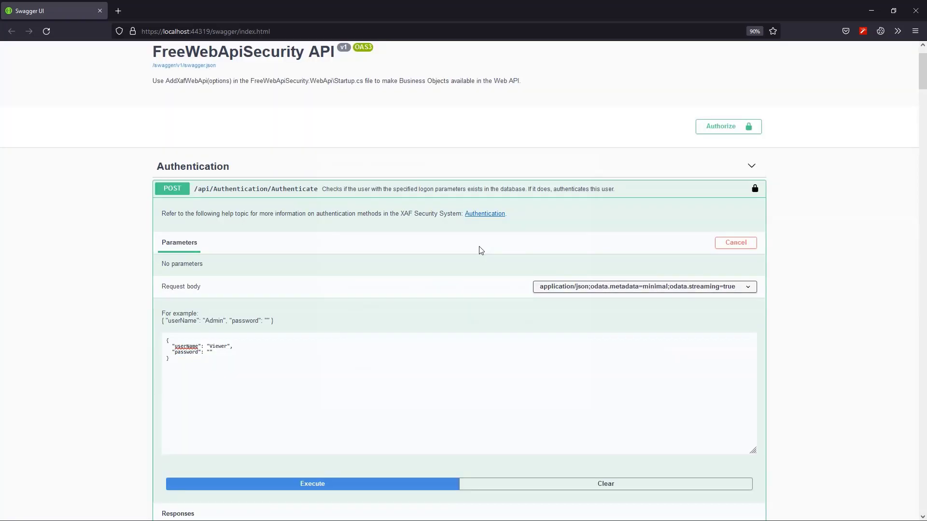
{"action": "left_click", "coordinate": [312, 484]}
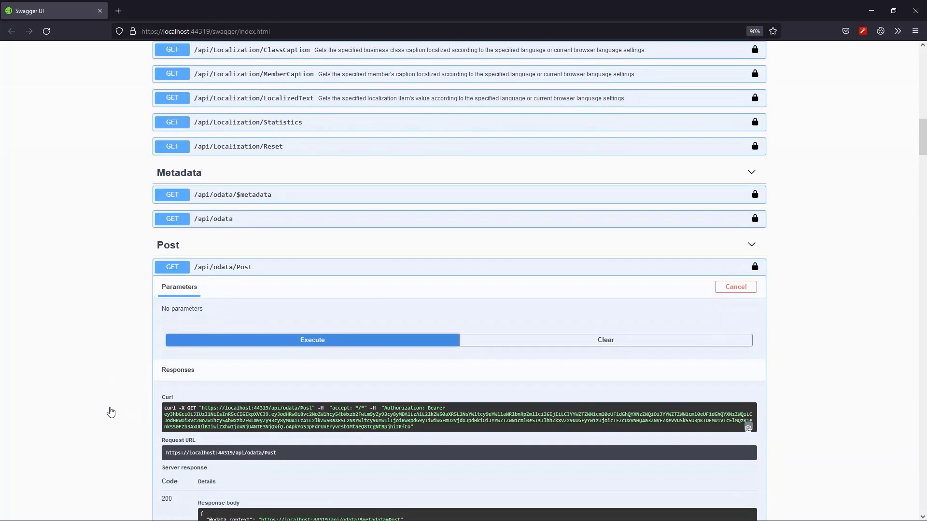
Execute GET /api/odata/Post as Viewer and highlight the Hello World post content.
{"action": "left_click", "coordinate": [311, 340]}
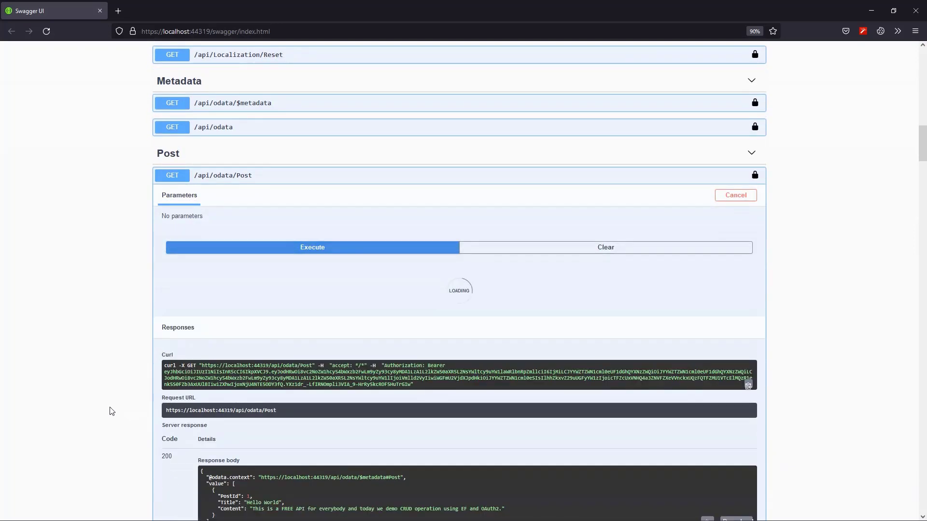
{"action": "scroll", "scroll_direction": "down", "scroll_amount": 3}
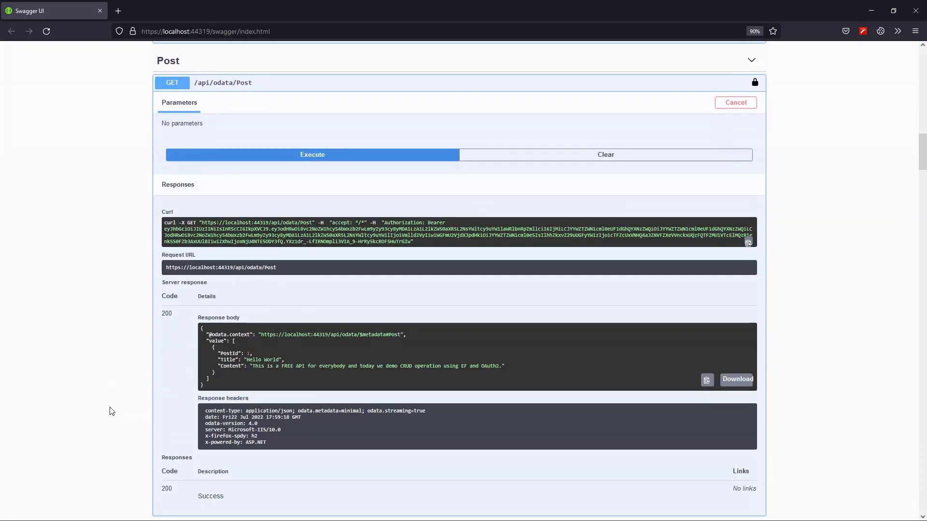
{"action": "mouse_move", "coordinate": [194, 402]}
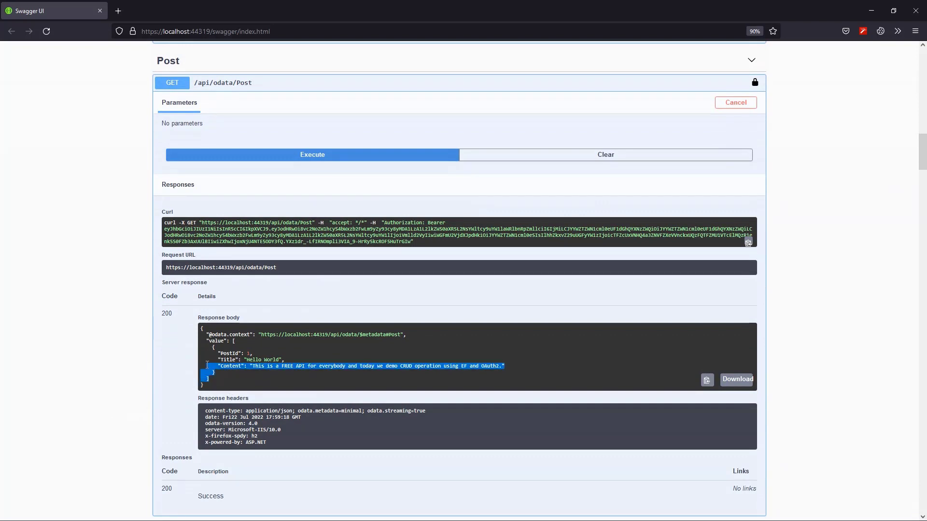
{"action": "left_click_drag", "start_coordinate": [211, 366], "coordinate": [204, 340]}
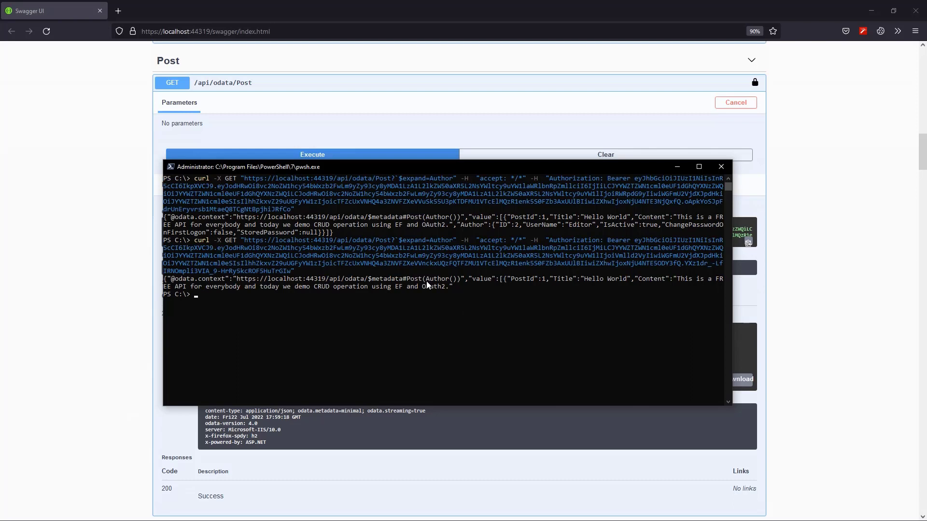
Highlight the empty Author() in the Viewer's expanded curl response.
{"action": "double_click", "coordinate": [436, 278]}
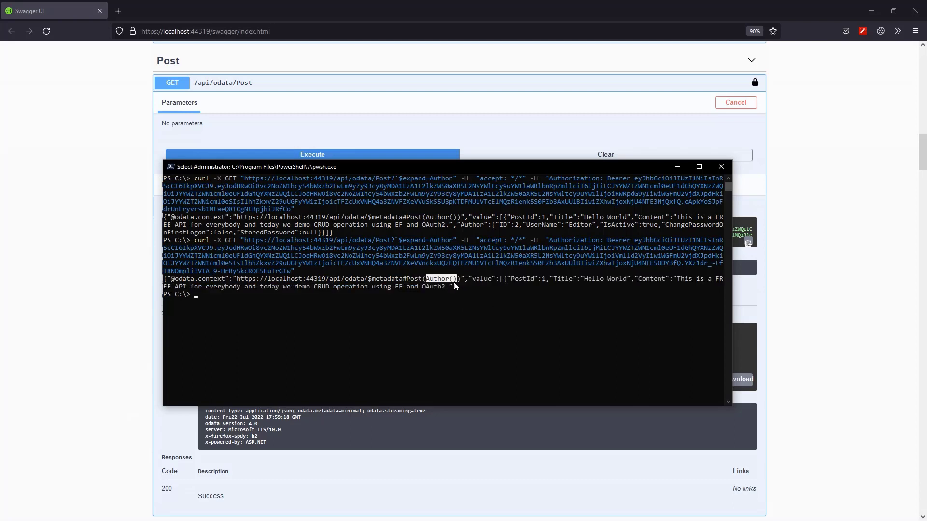
{"action": "mouse_move", "coordinate": [466, 331]}
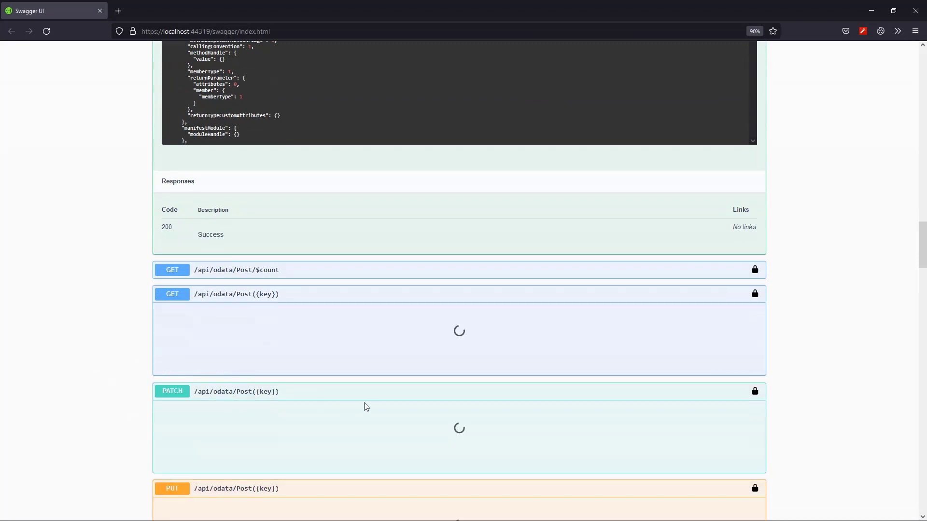
Send DELETE for post 1 as Viewer and highlight the prohibited-by-security-rules message.
{"action": "scroll", "scroll_direction": "down", "scroll_amount": 3}
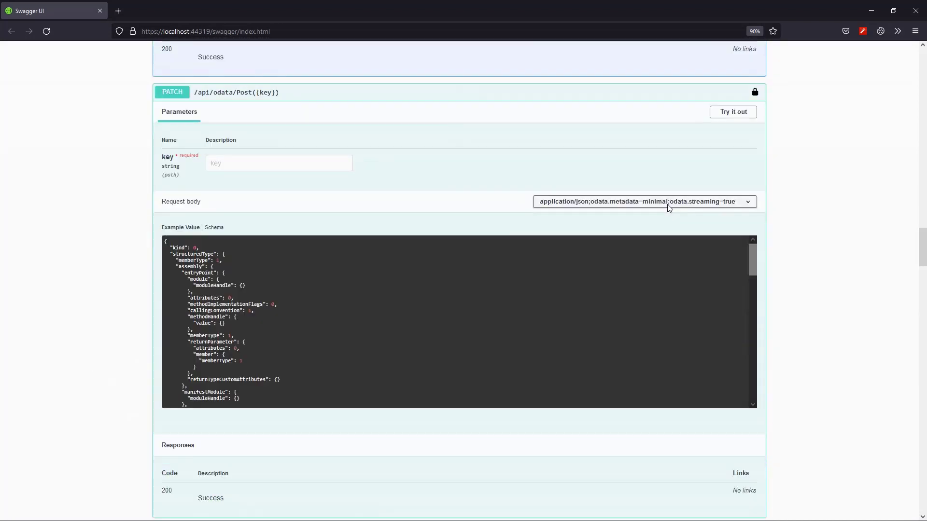
{"action": "scroll", "scroll_direction": "down", "scroll_amount": 3}
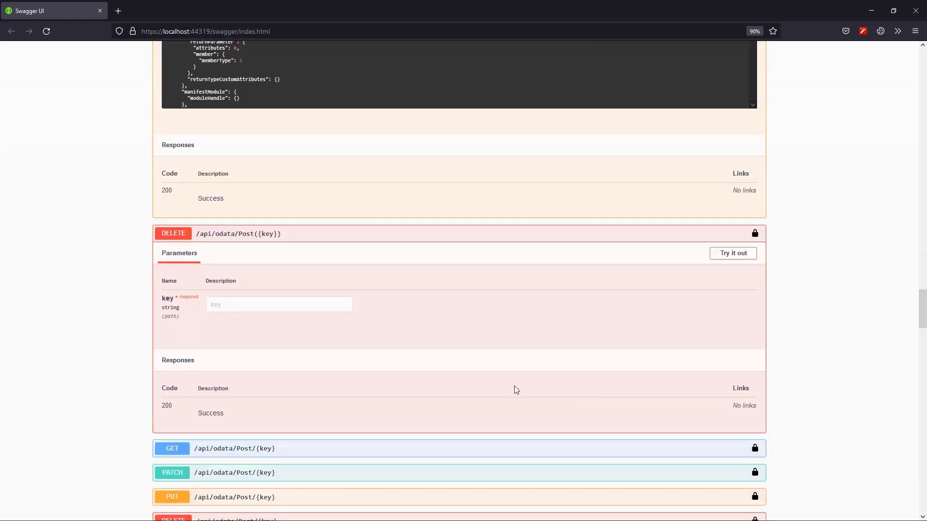
{"action": "left_click", "coordinate": [732, 253]}
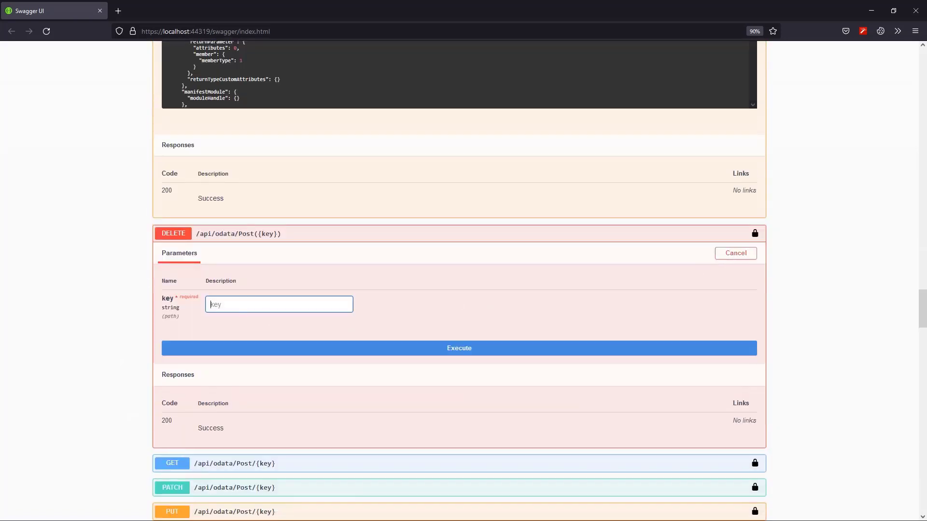
{"action": "type", "text": "1"}
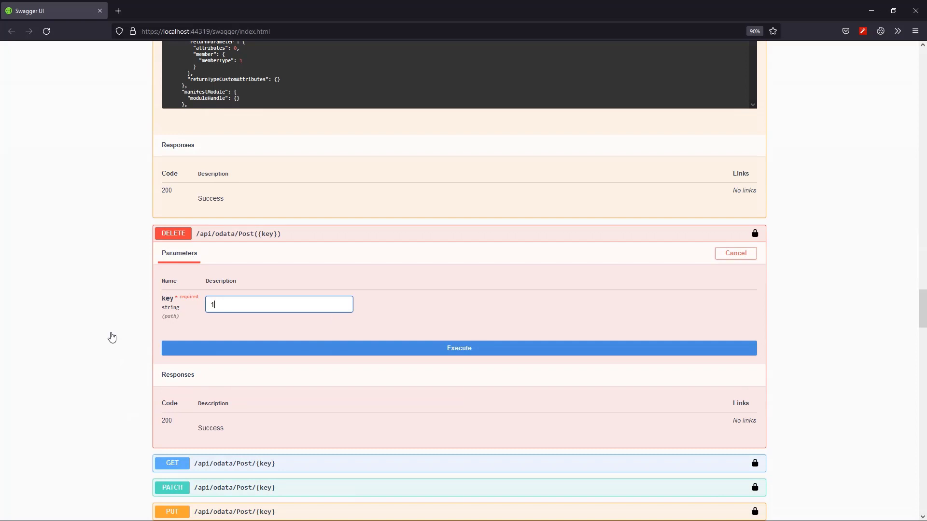
{"action": "mouse_move", "coordinate": [360, 368]}
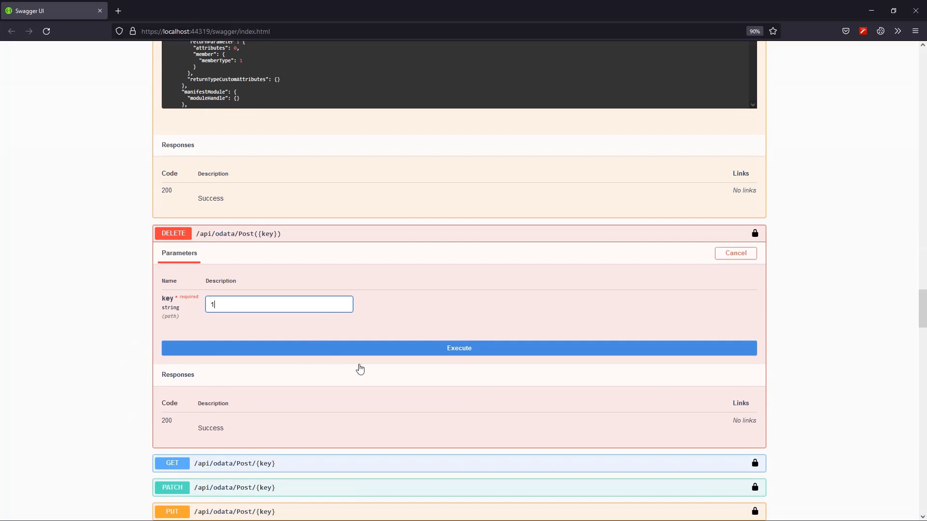
{"action": "left_click", "coordinate": [459, 348]}
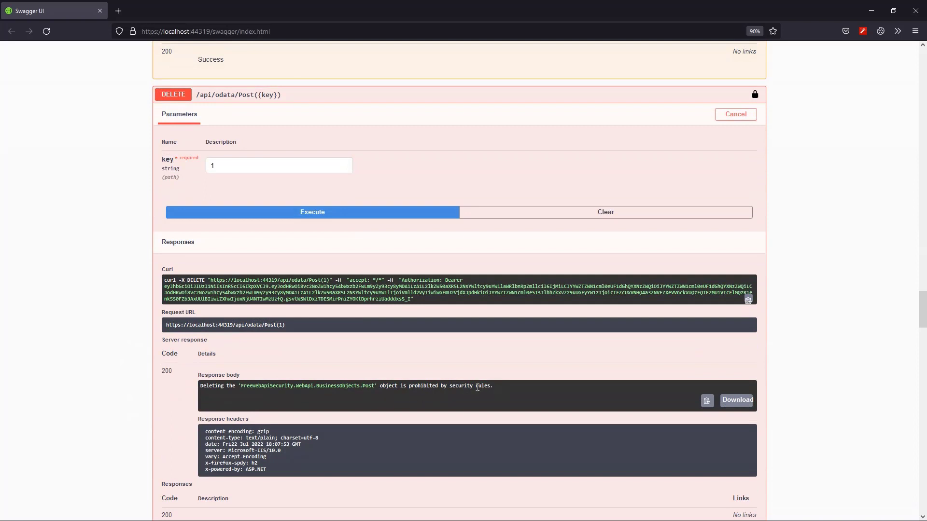
{"action": "left_click_drag", "start_coordinate": [201, 386], "coordinate": [492, 386]}
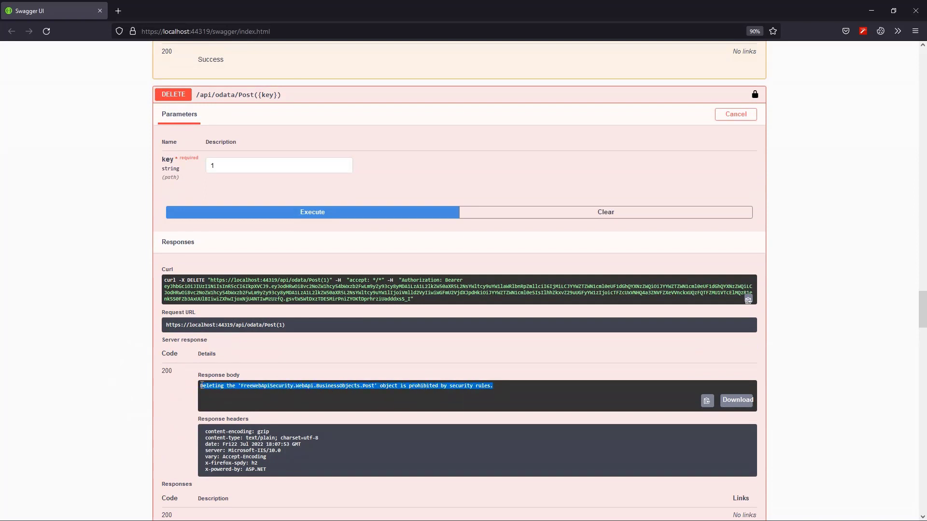